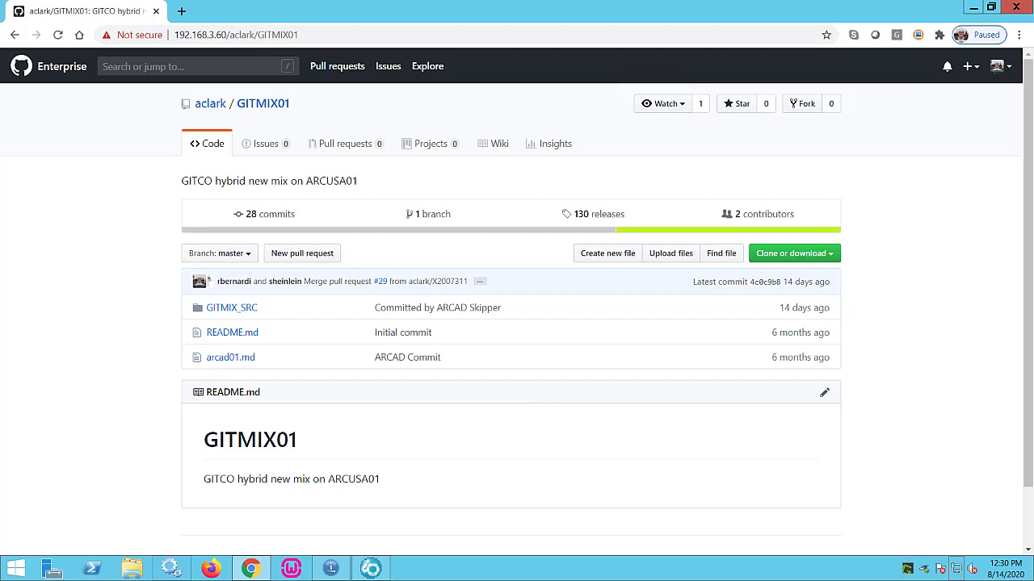
mouse_move(231, 307)
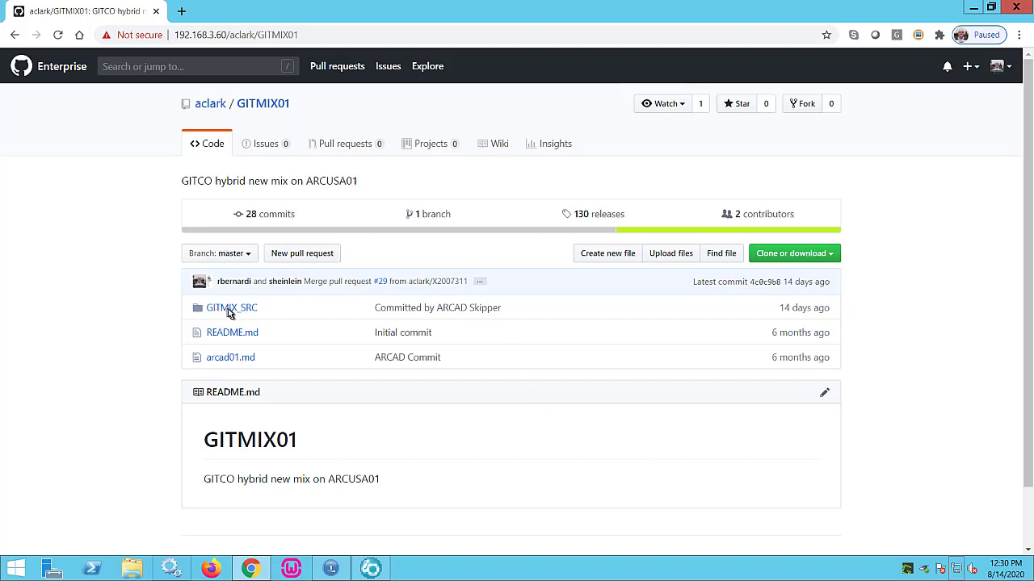
- Browse into GITMIX_SRC and then its QDDSSRC source folder in GITMIX01
left_click(231, 307)
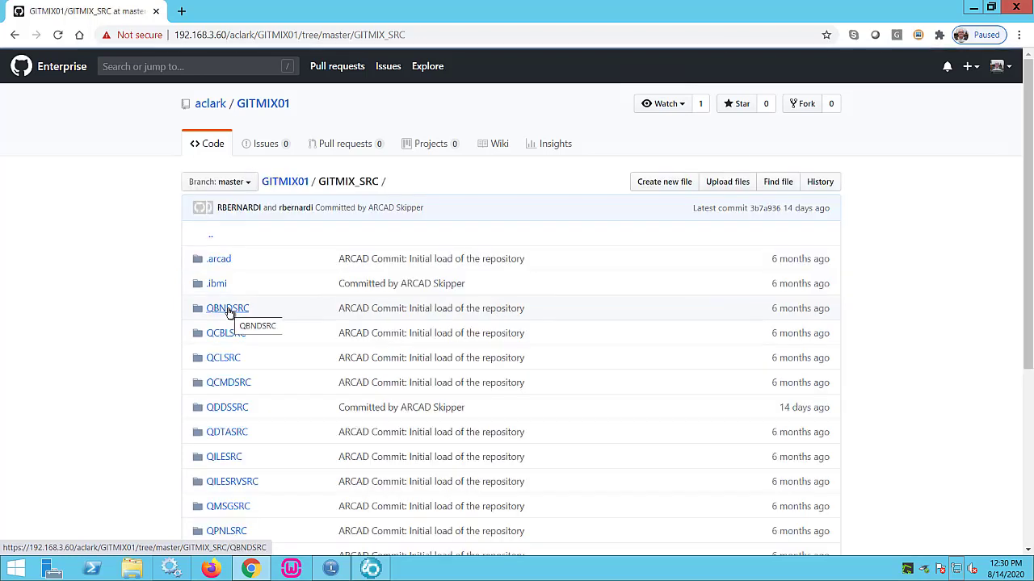
mouse_move(351, 442)
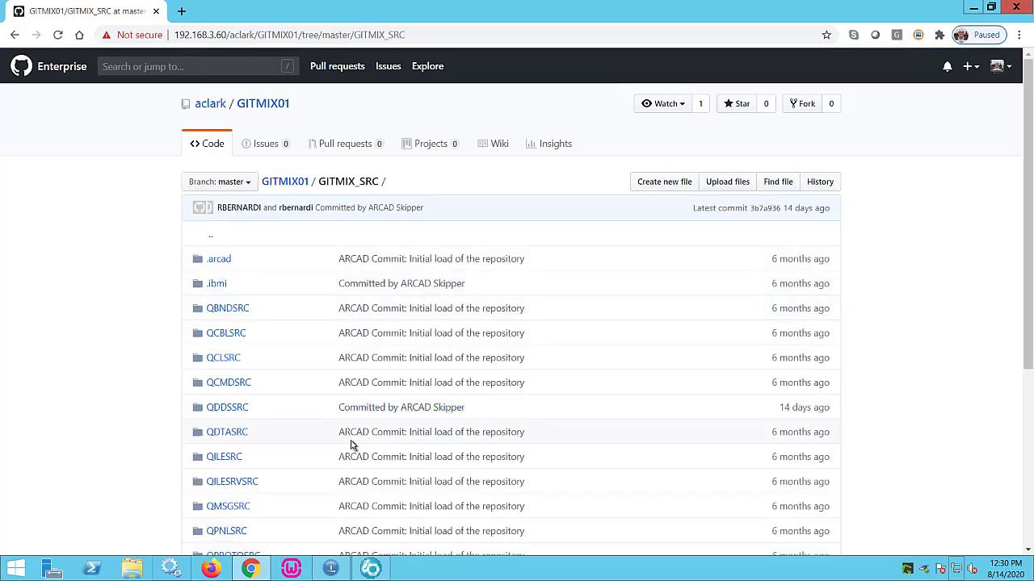
mouse_move(330, 430)
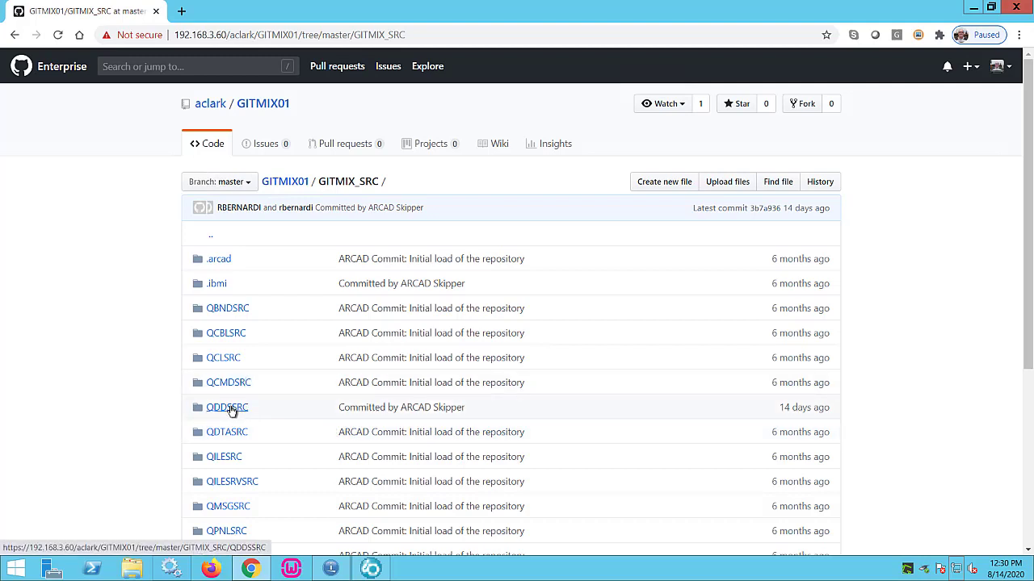
left_click(227, 407)
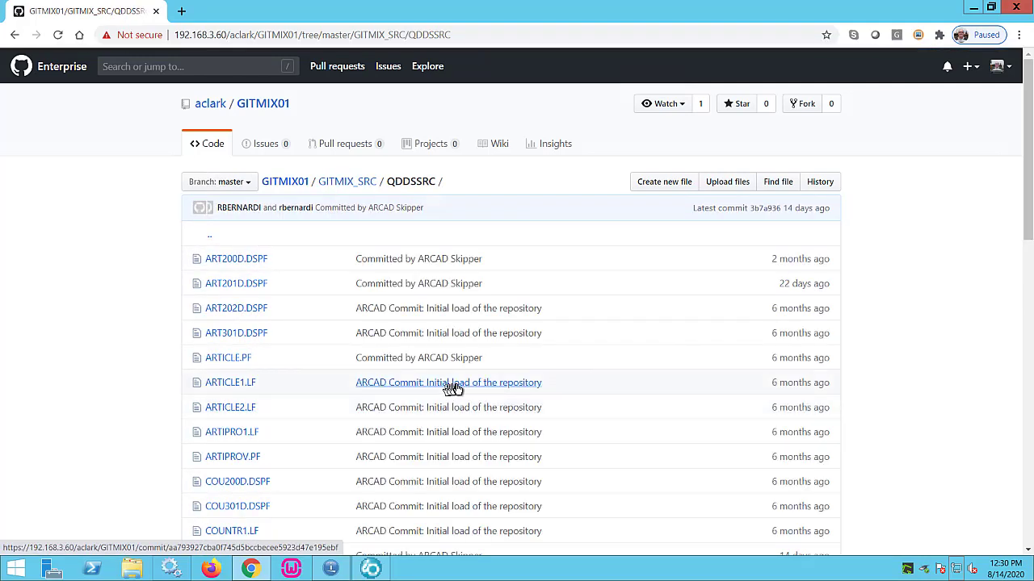
mouse_move(454, 382)
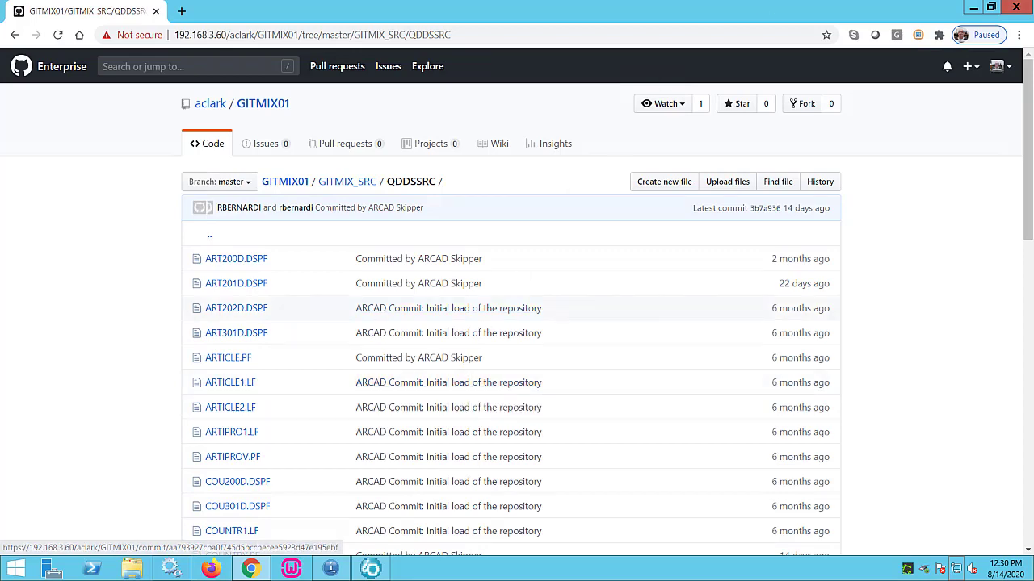
mouse_move(516, 376)
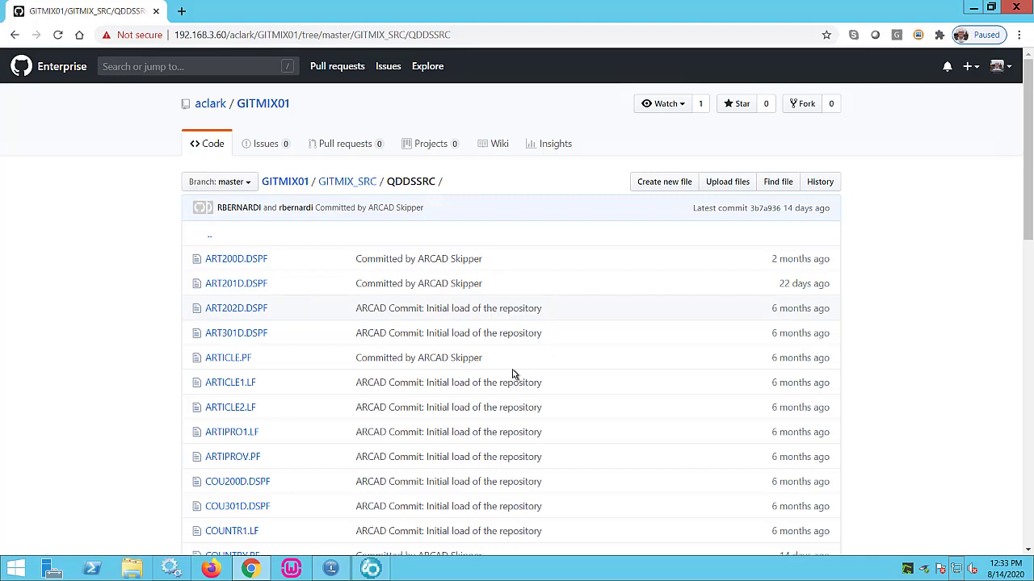
mouse_move(528, 355)
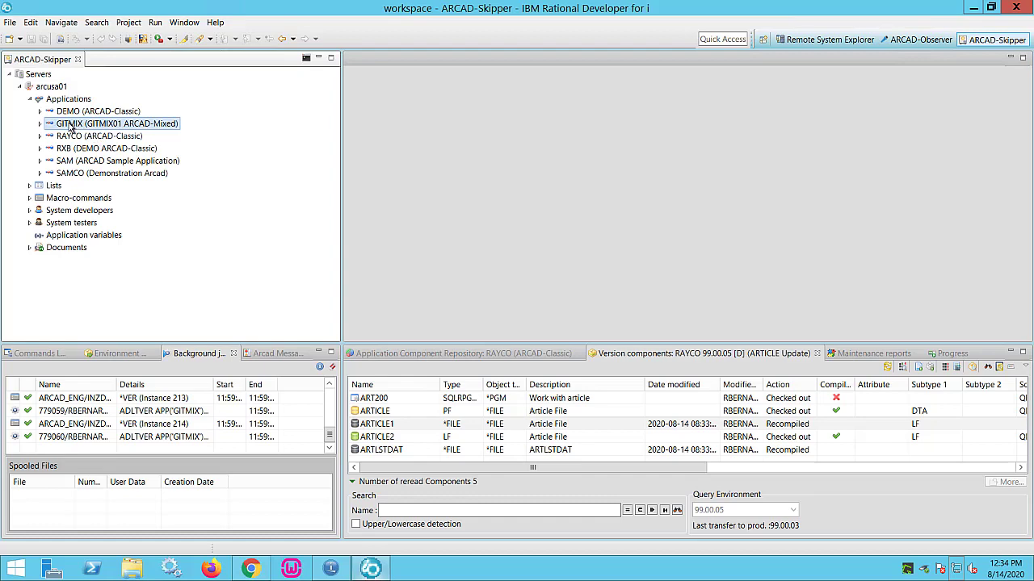
- Show the GITMIX application's SCM Information properties: Git with the GITMIX01 repository URI
right_click(115, 123)
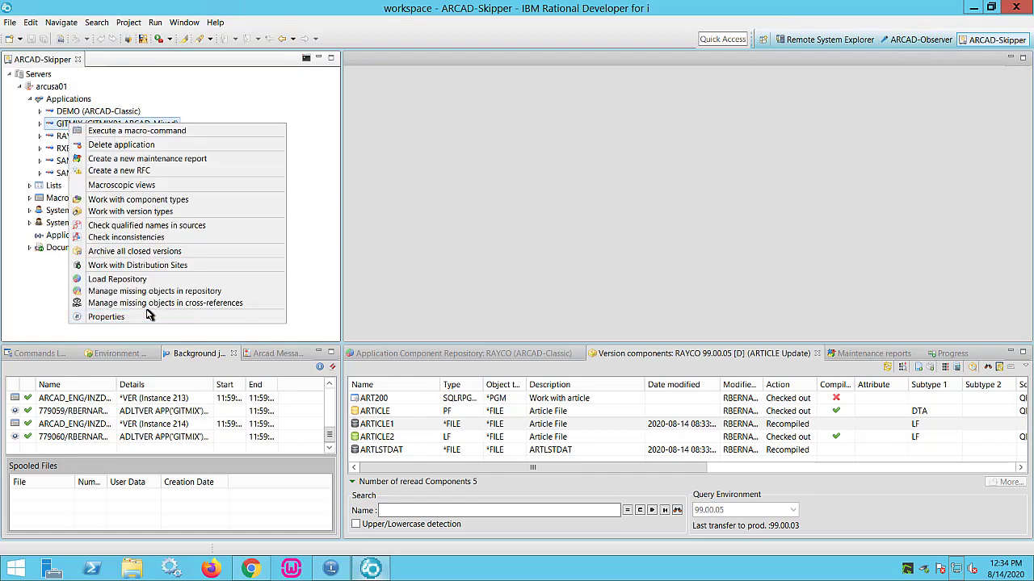
left_click(105, 316)
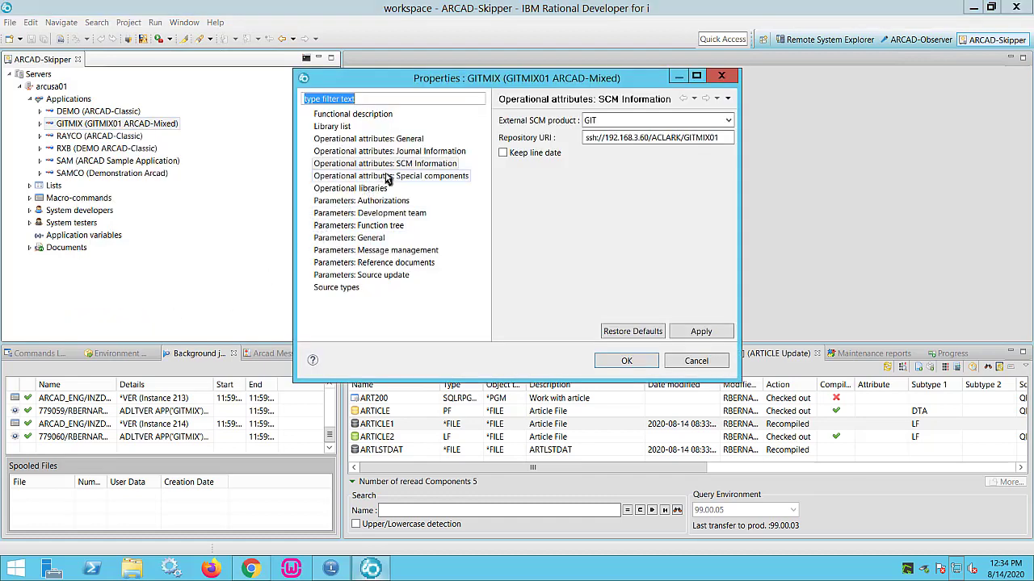
left_click(386, 163)
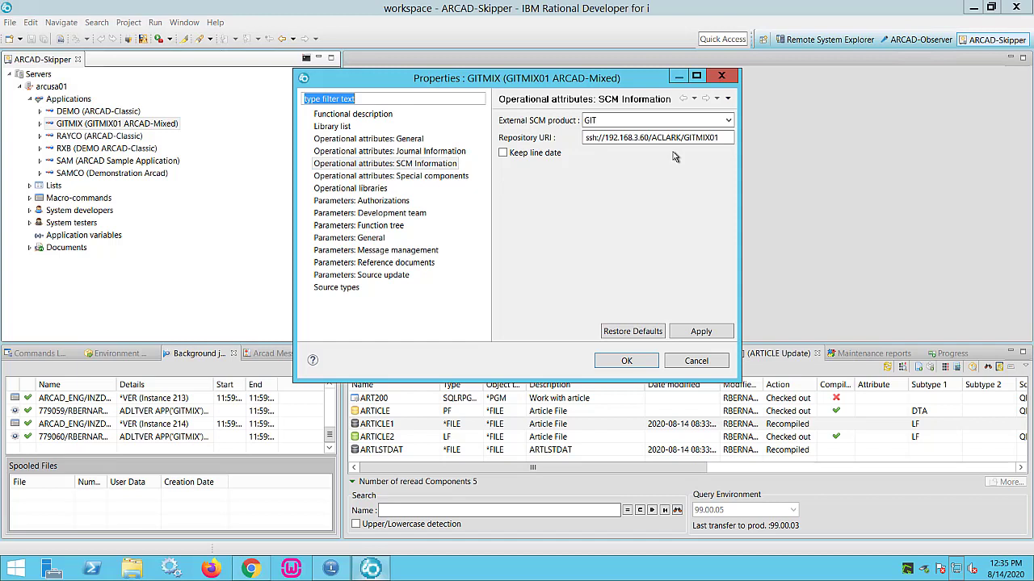
mouse_move(676, 166)
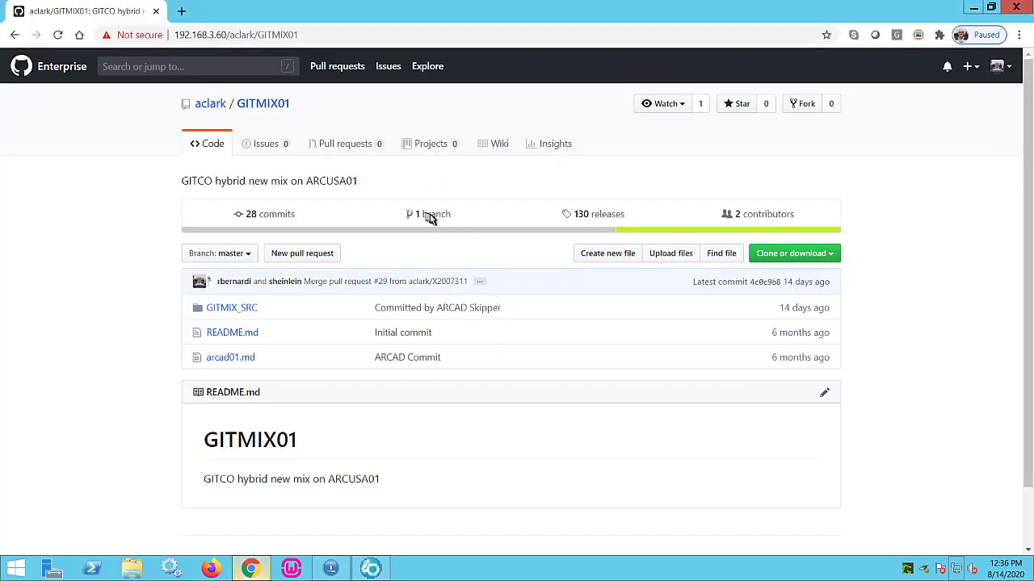
left_click(432, 214)
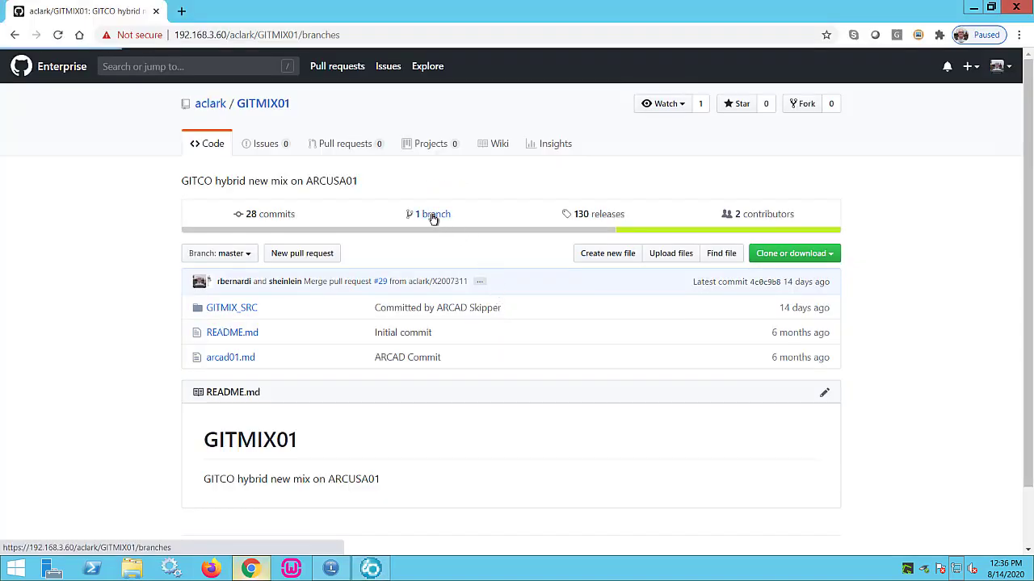
left_click(431, 214)
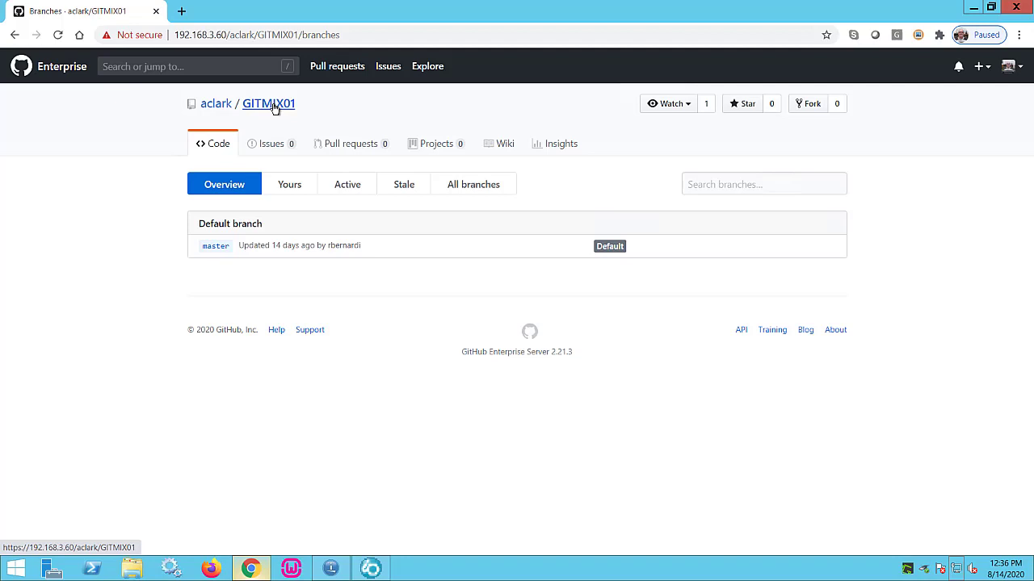
left_click(268, 103)
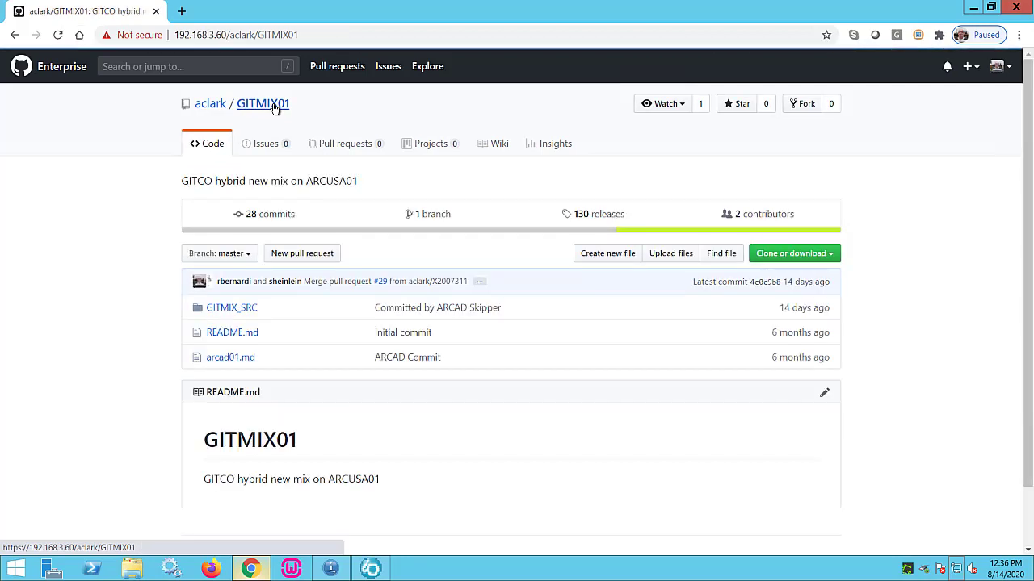
mouse_move(248, 252)
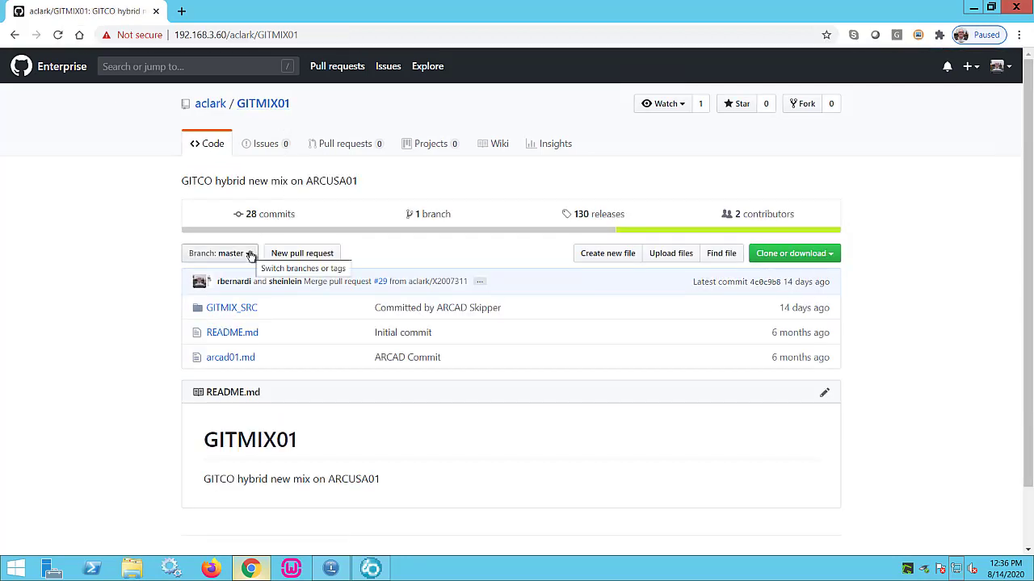
mouse_move(515, 359)
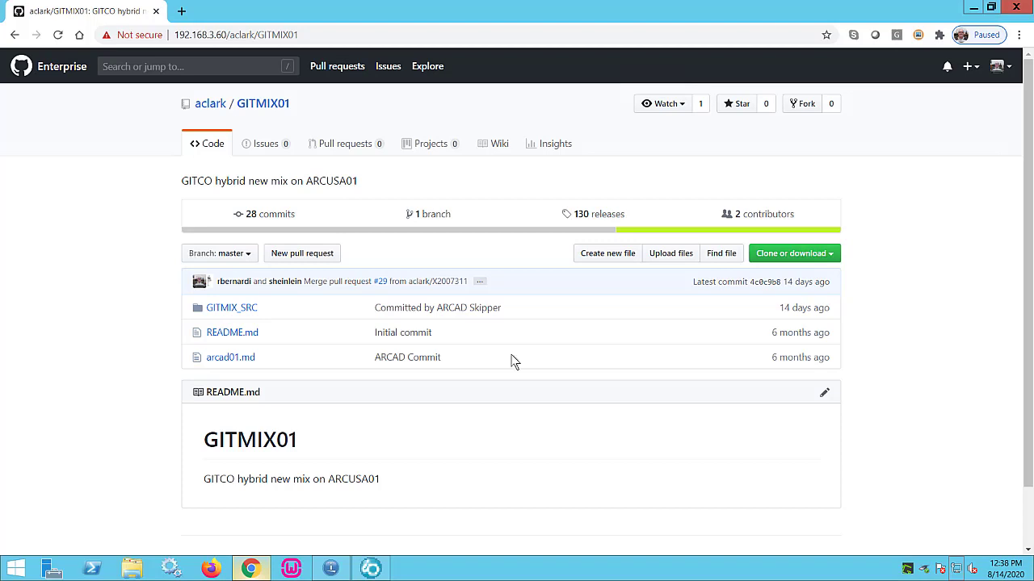
- Create branch X2008141 from master and view the branches overview
left_click(219, 253)
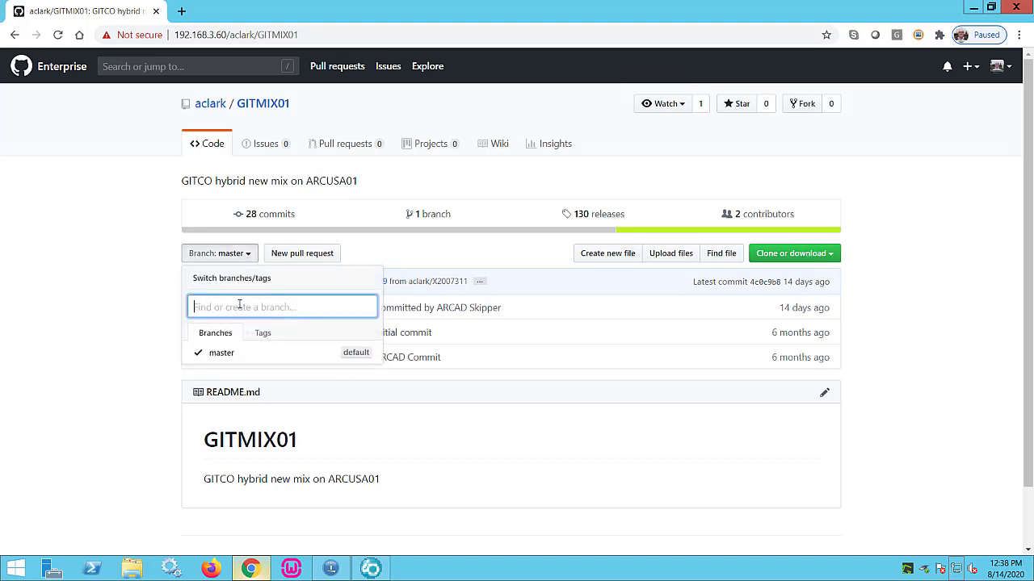
type("X2008")
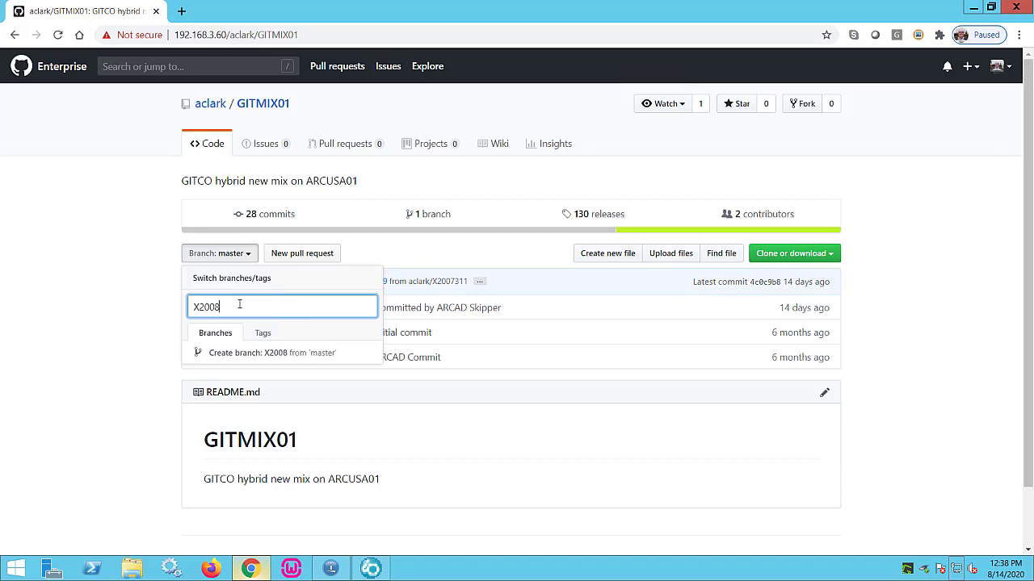
type("14")
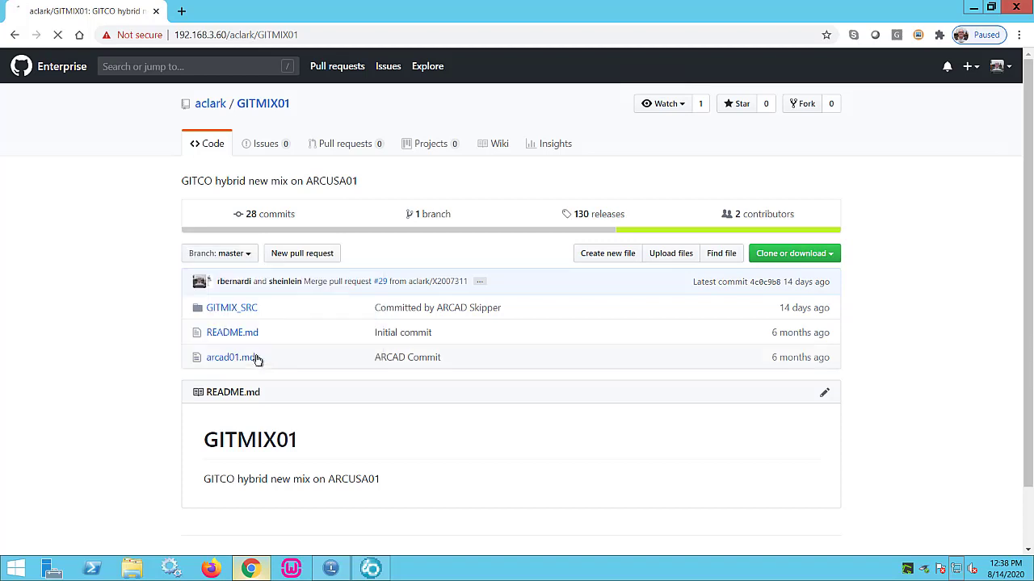
left_click(229, 357)
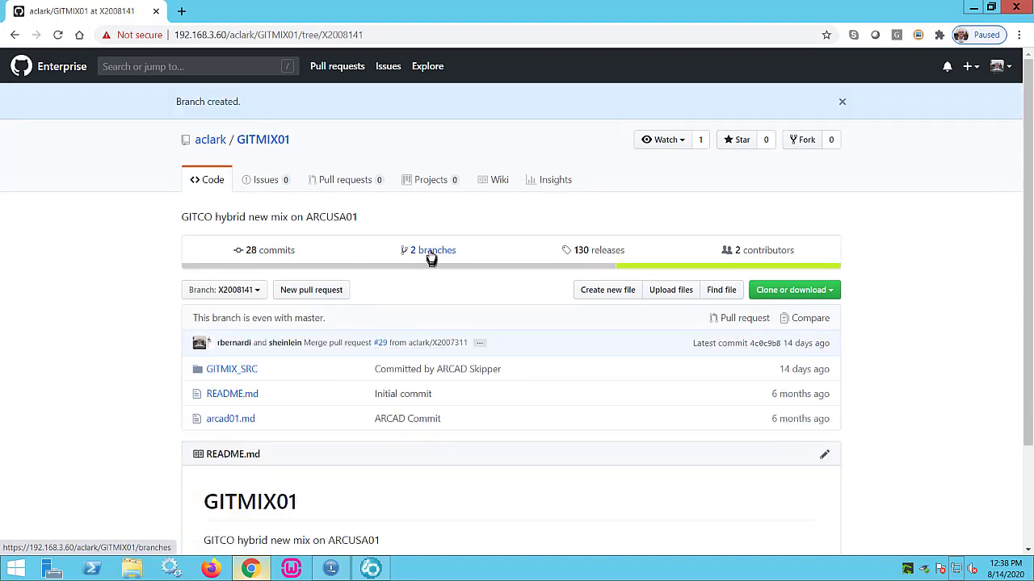
left_click(431, 250)
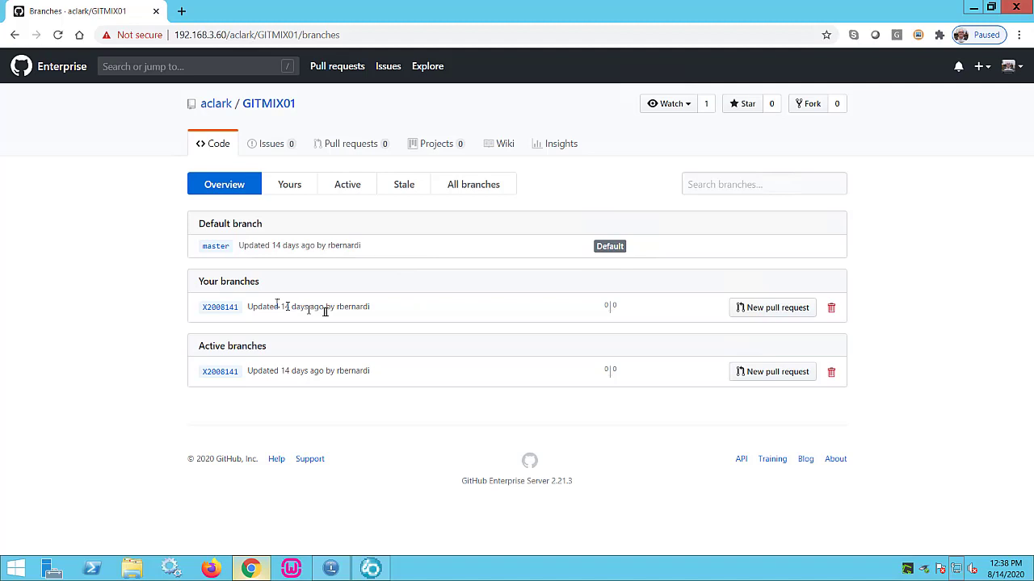
mouse_move(327, 309)
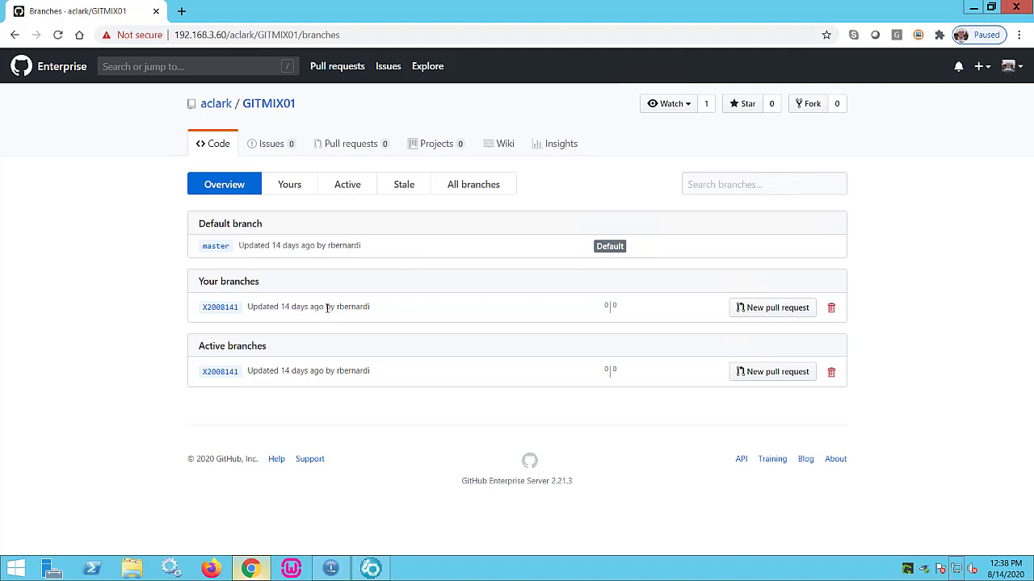
mouse_move(528, 341)
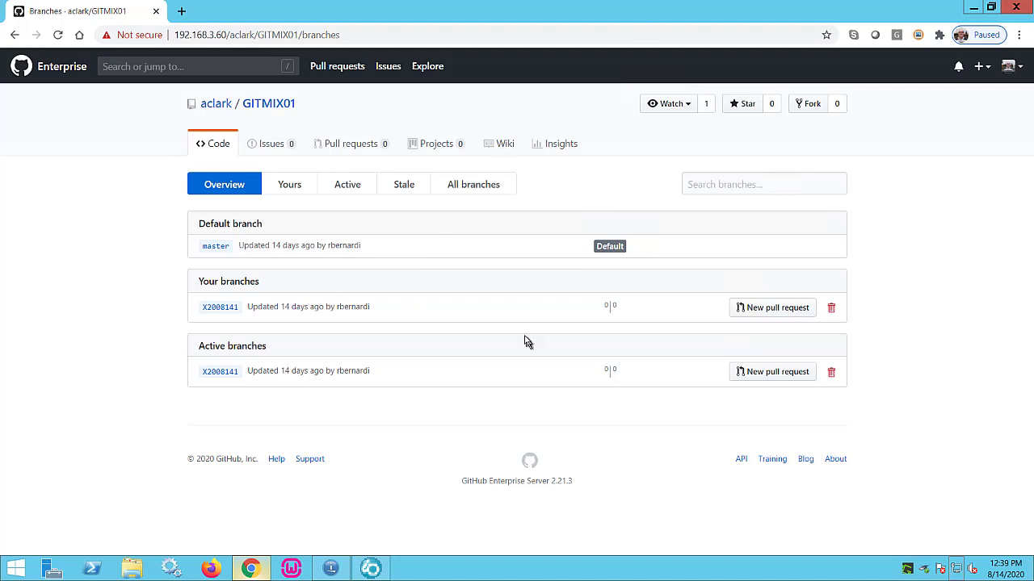
mouse_move(428, 254)
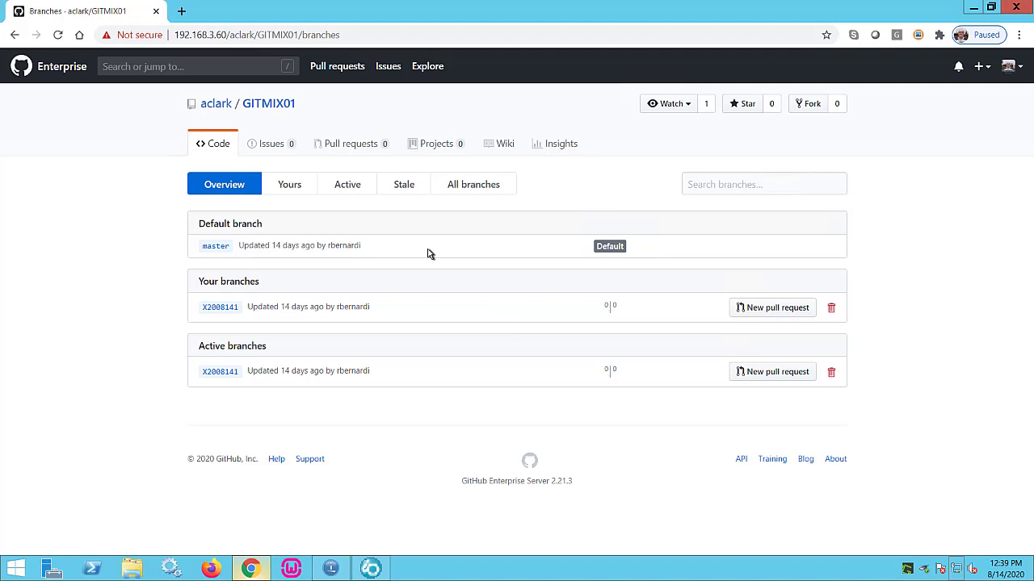
mouse_move(383, 261)
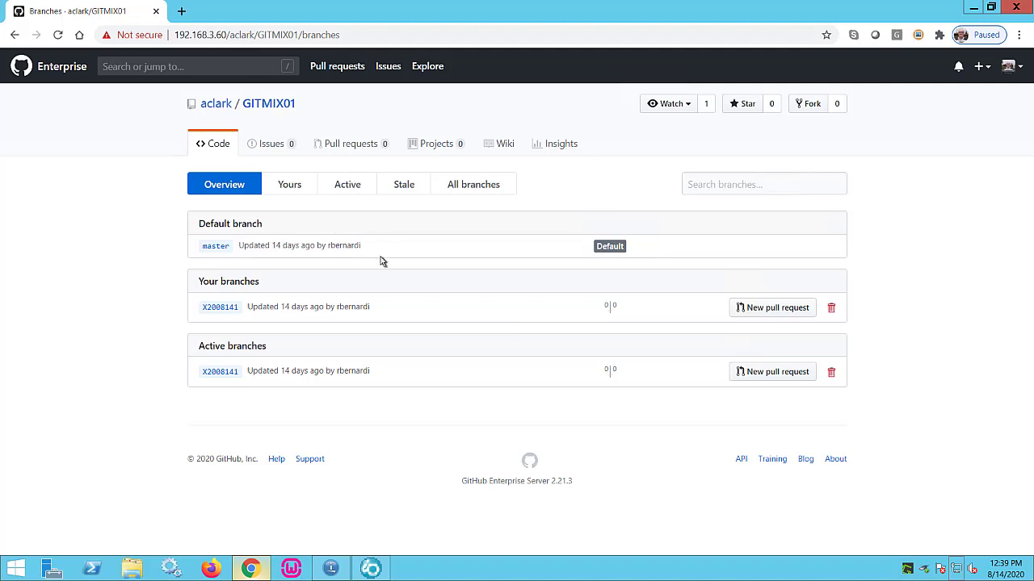
mouse_move(416, 285)
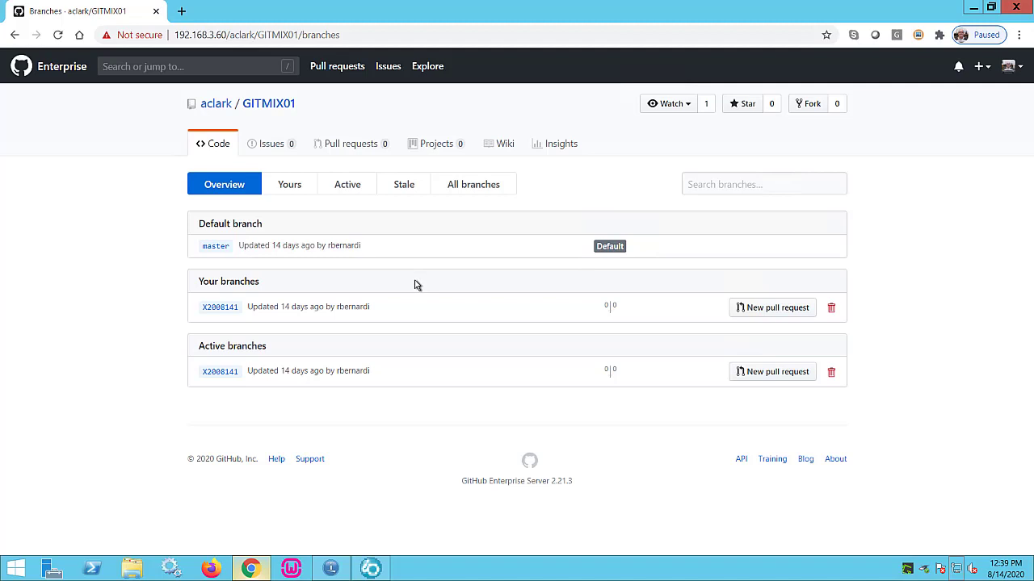
mouse_move(429, 273)
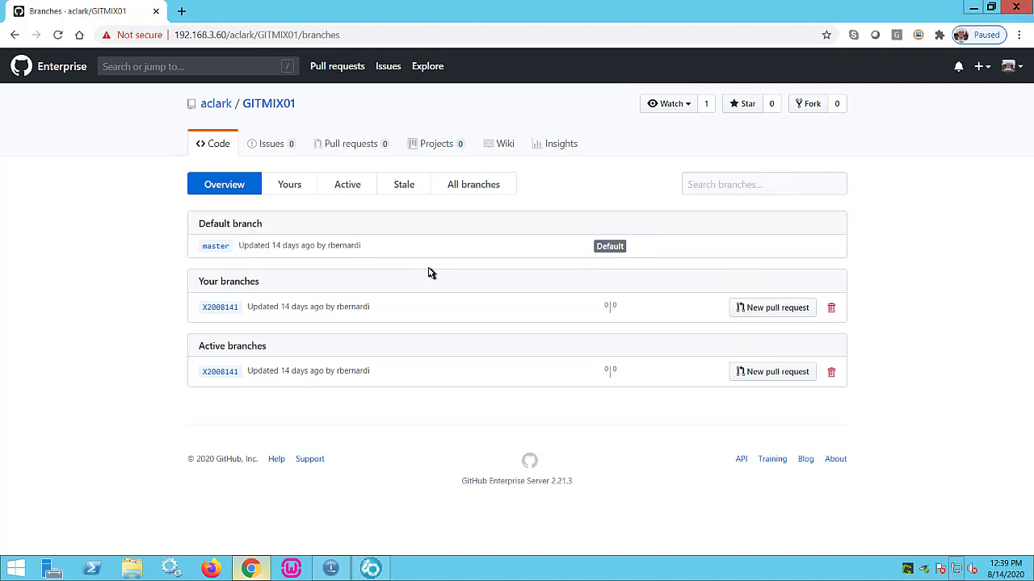
mouse_move(464, 279)
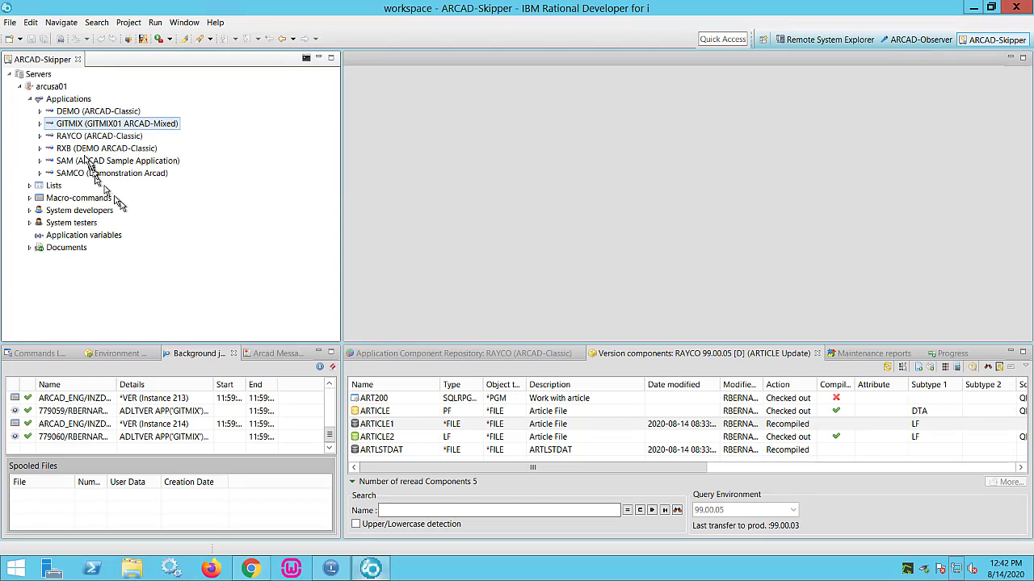
- Expand GITMIX > Environments > D [*DEV] > Versions down to version X2008141
left_click(38, 123)
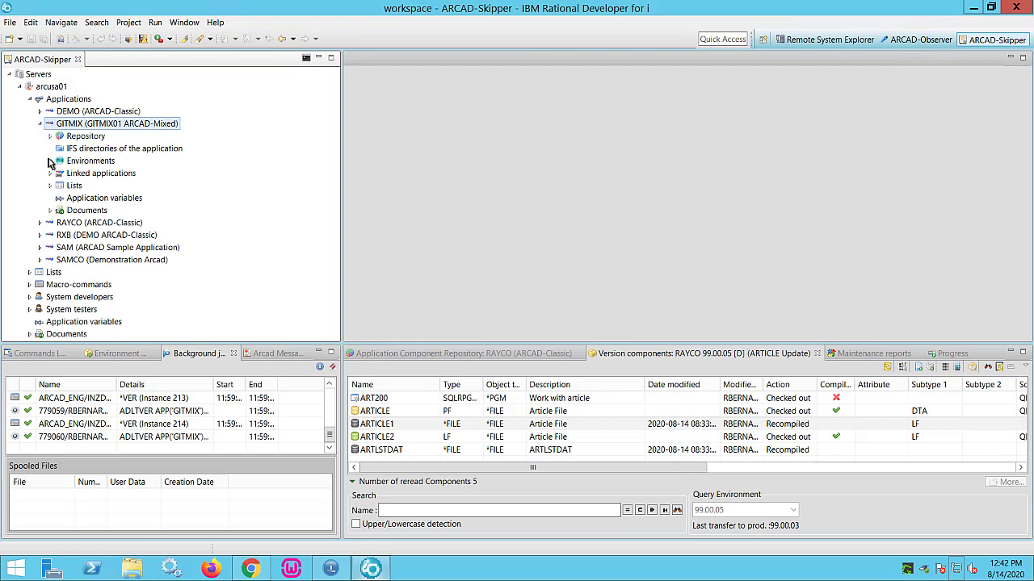
left_click(51, 161)
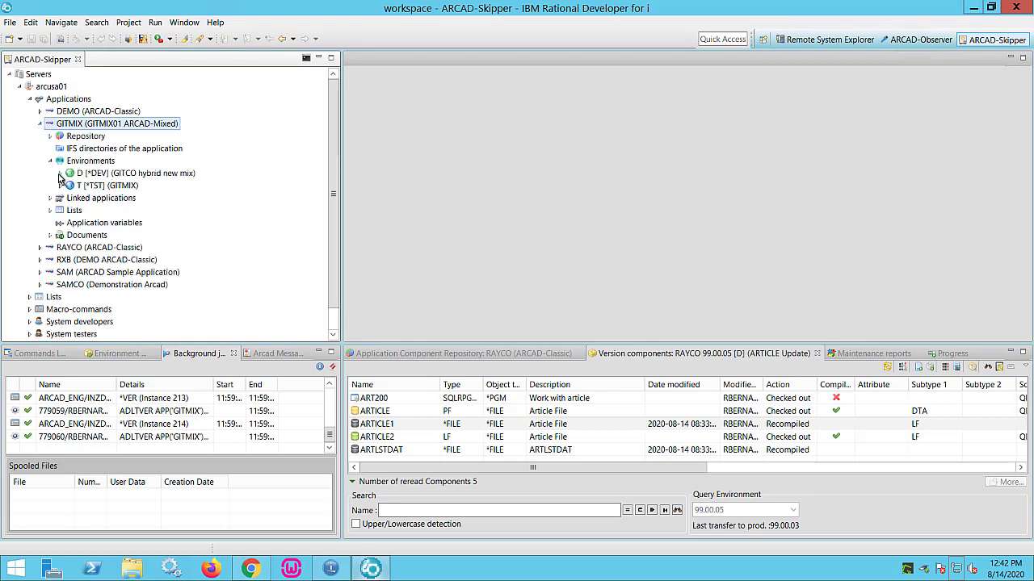
left_click(59, 173)
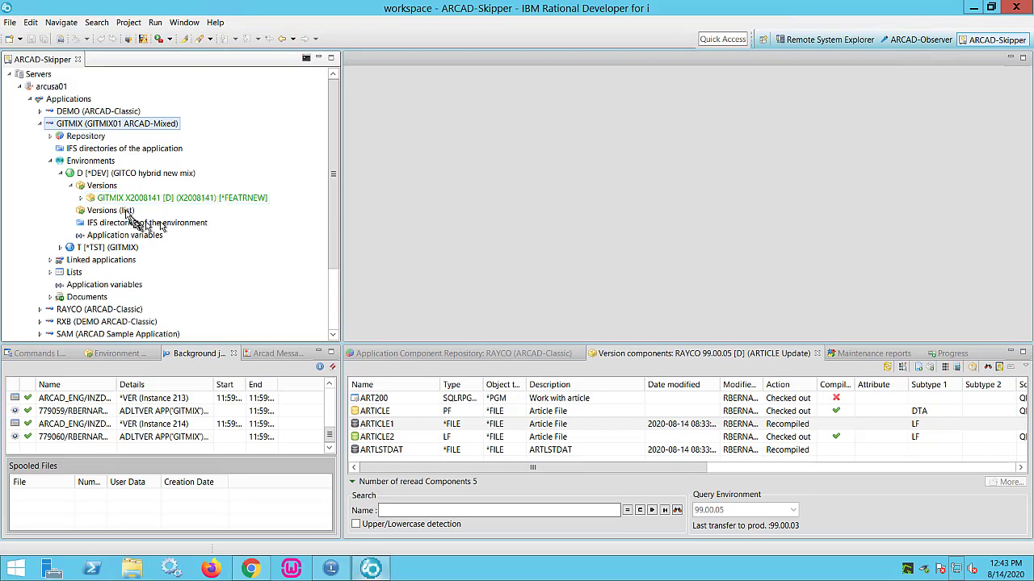
left_click(69, 198)
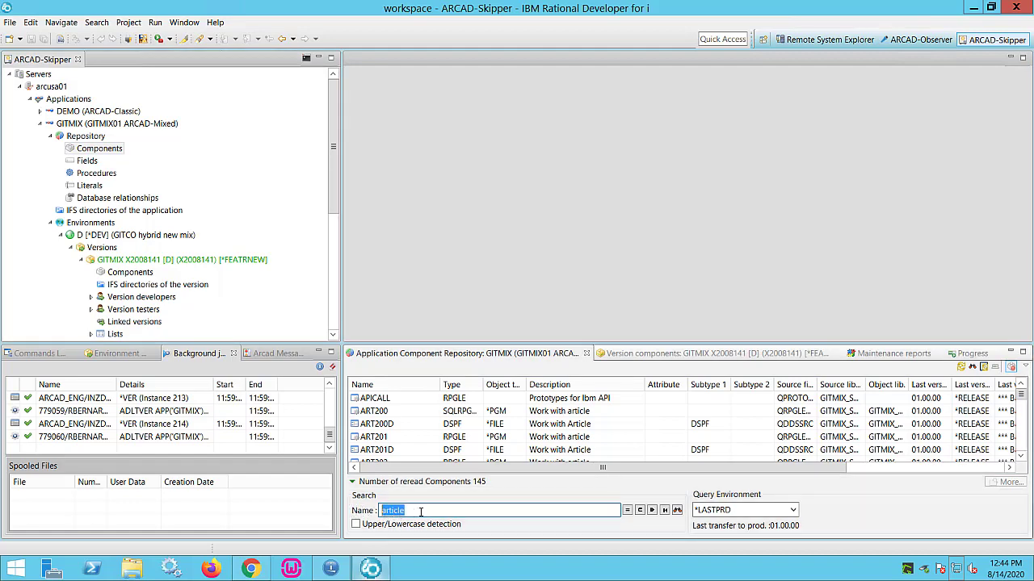
- Filter components by 'country' and check out COUNTRY (PF) into version X2008141
type("country")
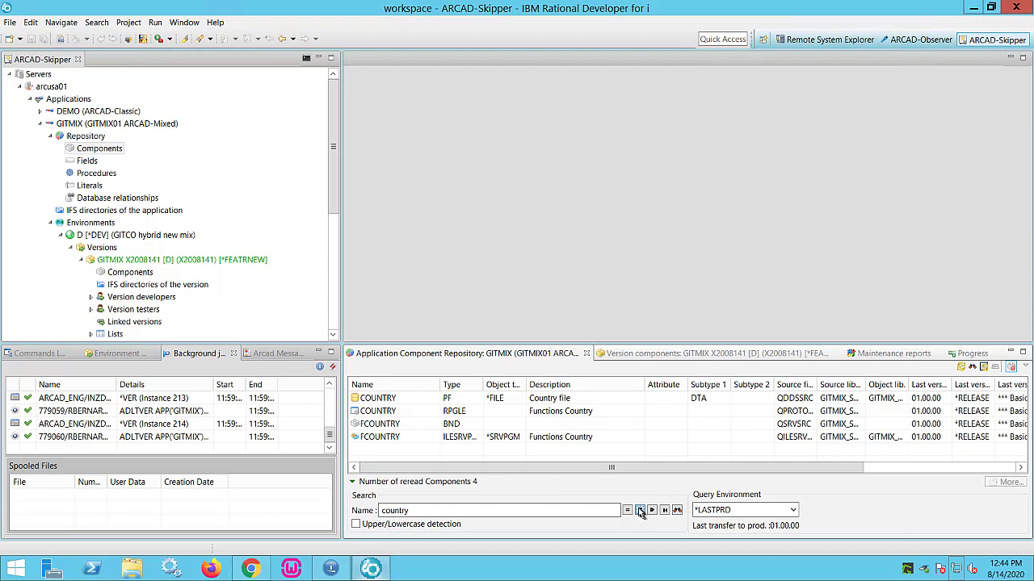
right_click(375, 398)
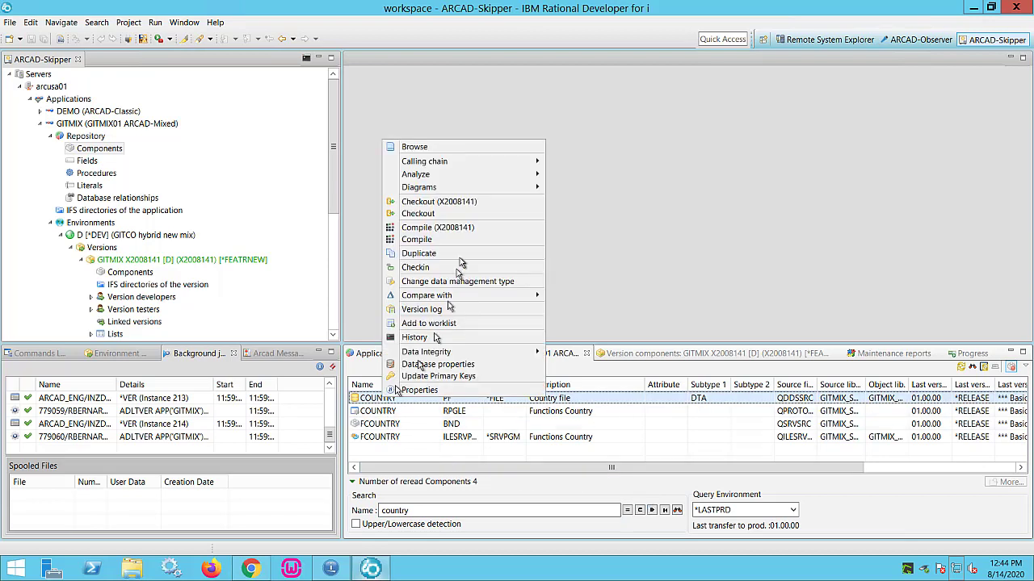
left_click(439, 201)
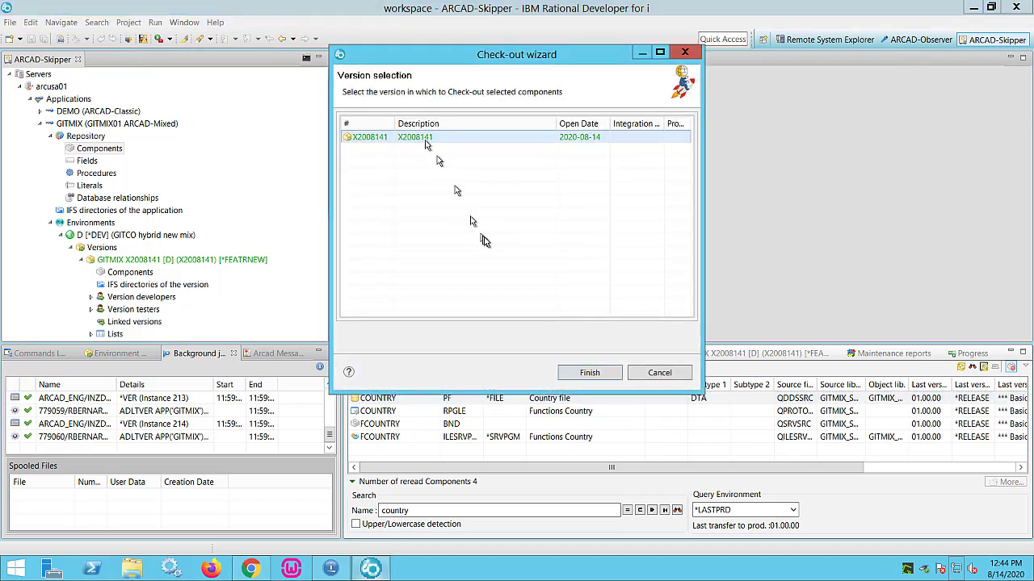
mouse_move(472, 243)
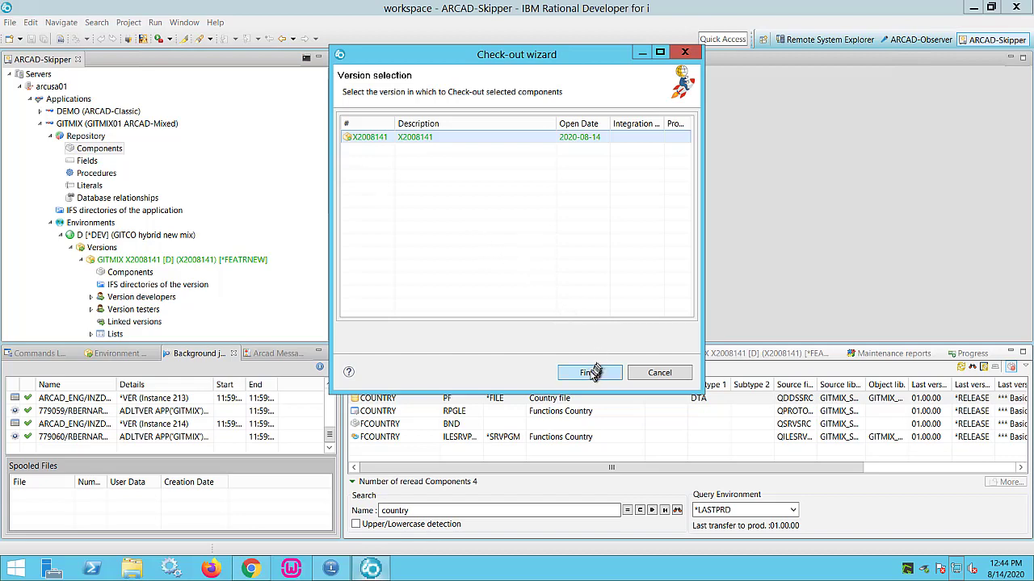
left_click(585, 372)
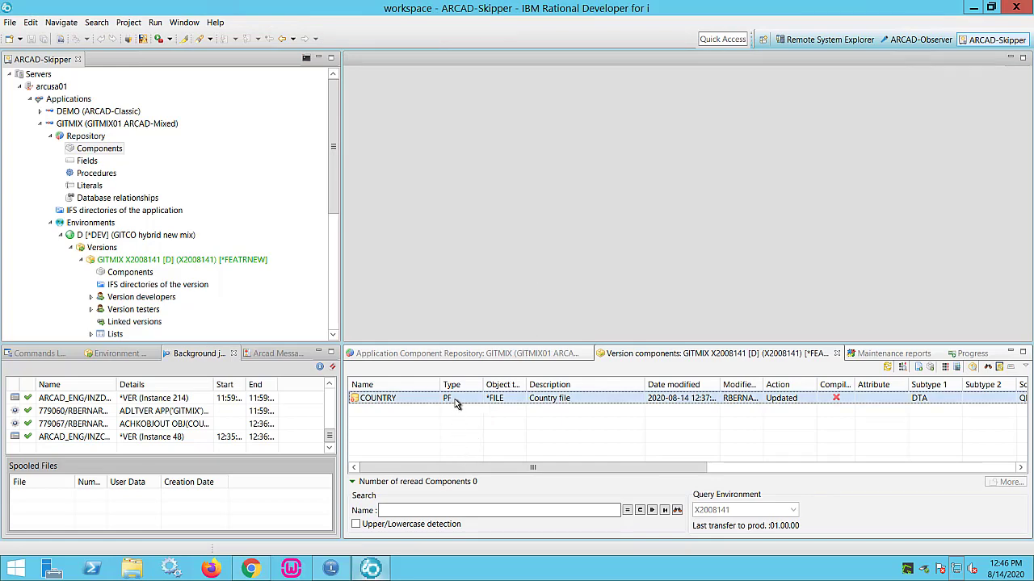
- Compile the checked-out COUNTRY file in version X2008141
right_click(377, 398)
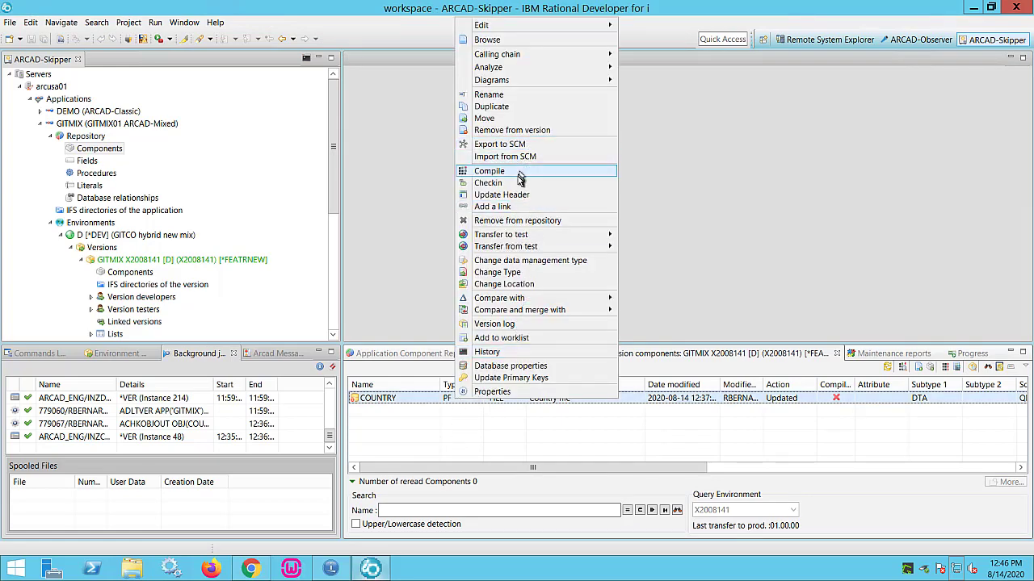
left_click(489, 170)
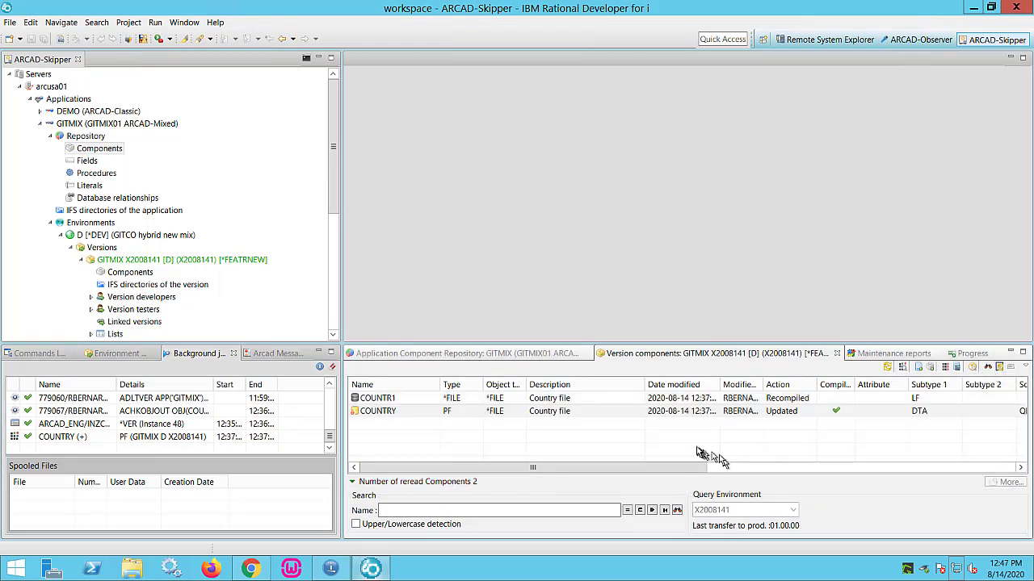
mouse_move(678, 438)
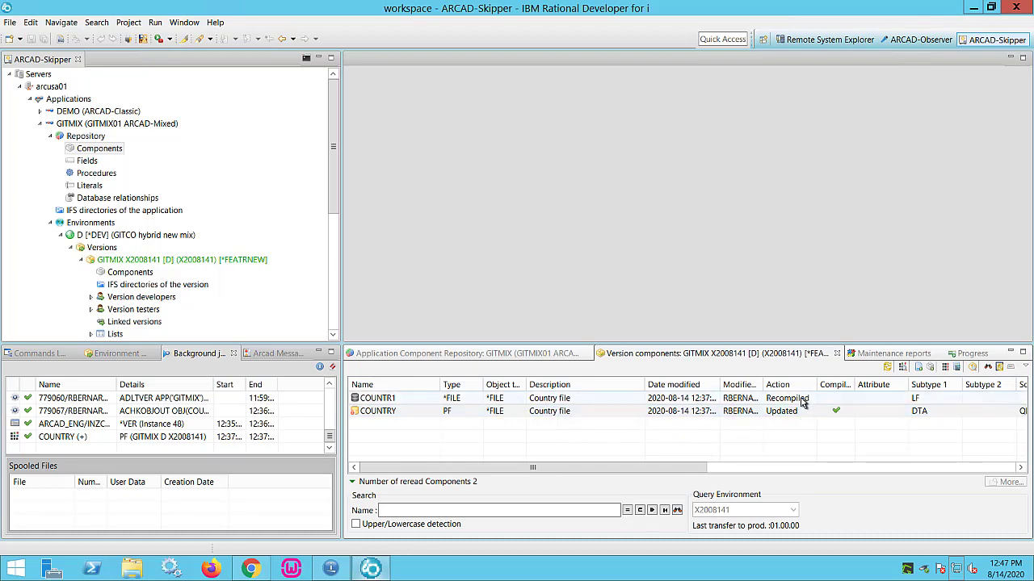
- Select COUNTRY and request recompiling its cross-reference list items
left_click(378, 411)
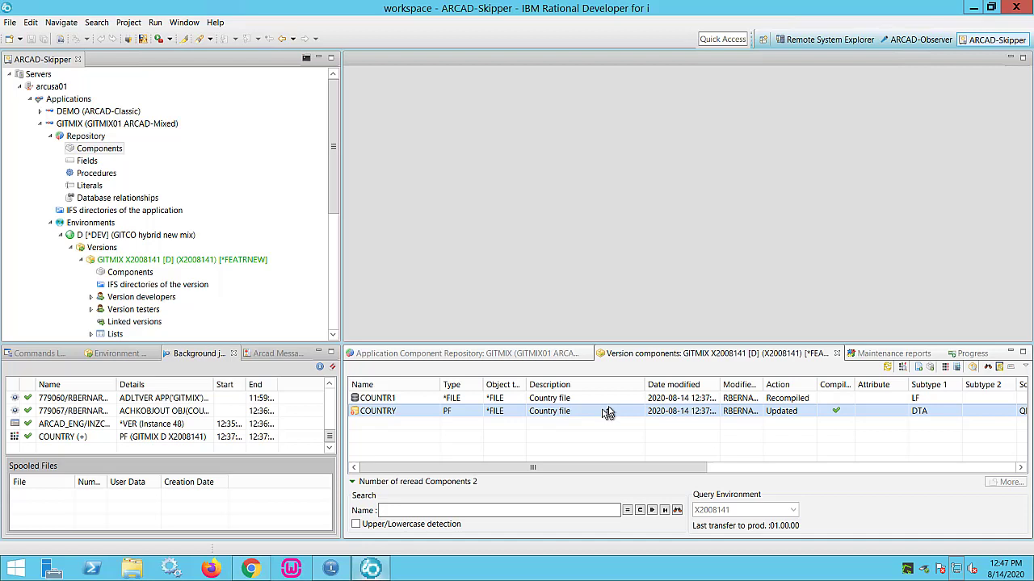
mouse_move(921, 426)
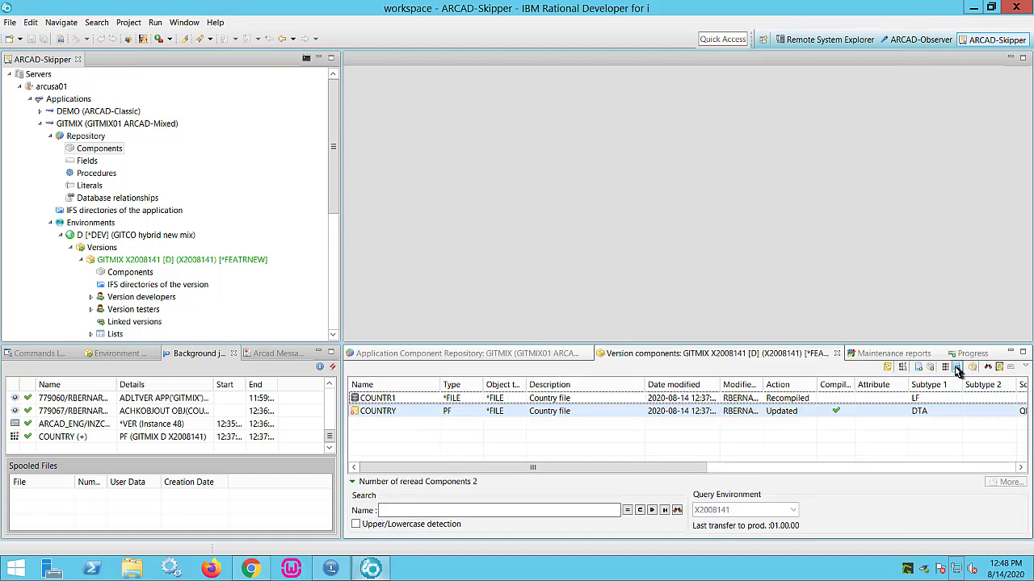
mouse_move(956, 367)
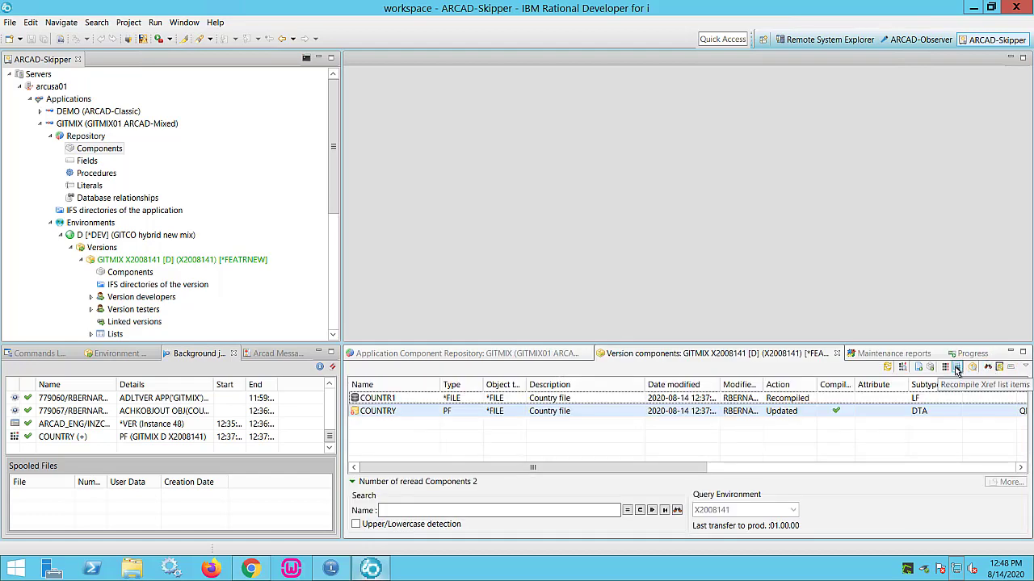
left_click(956, 367)
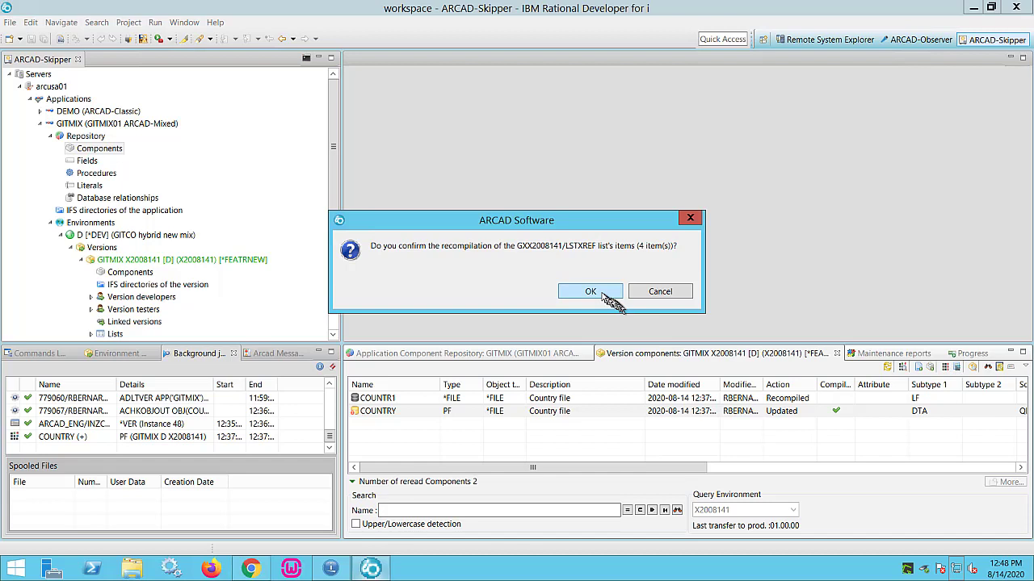
- Confirm recompiling the four LSTXREF items COU200, COU300, COU301 and FCOUNTRY
left_click(590, 291)
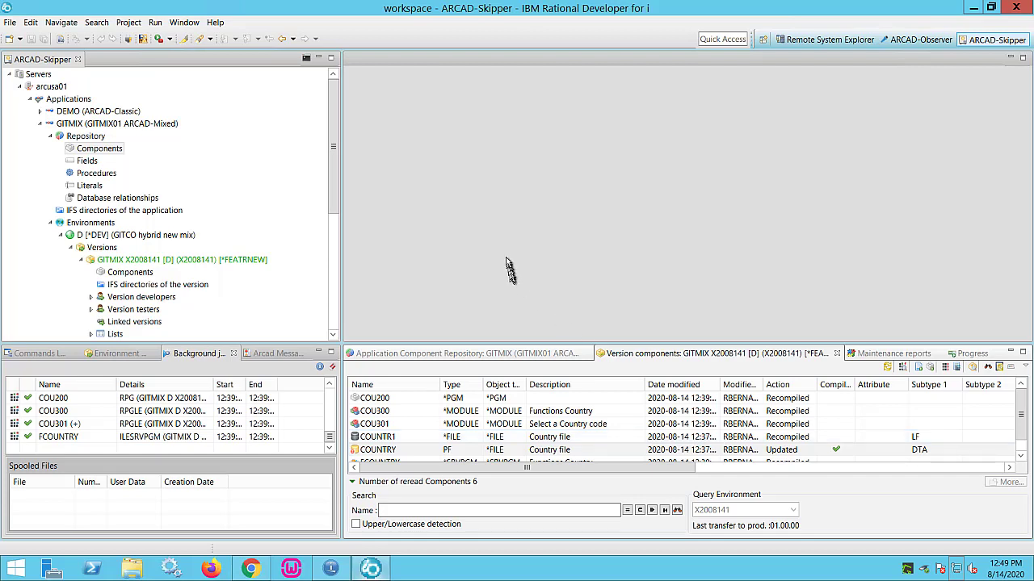
mouse_move(495, 249)
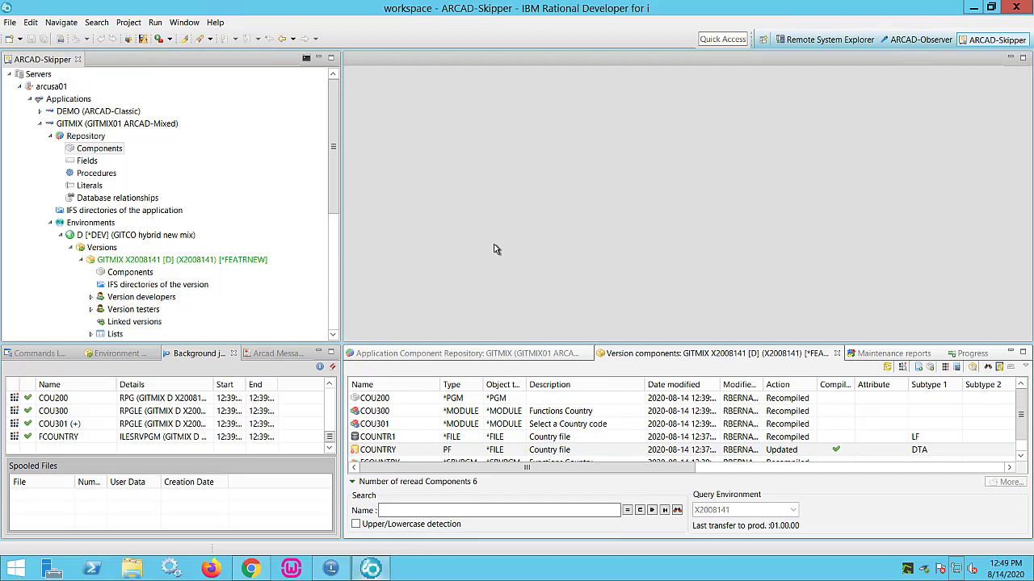
mouse_move(495, 248)
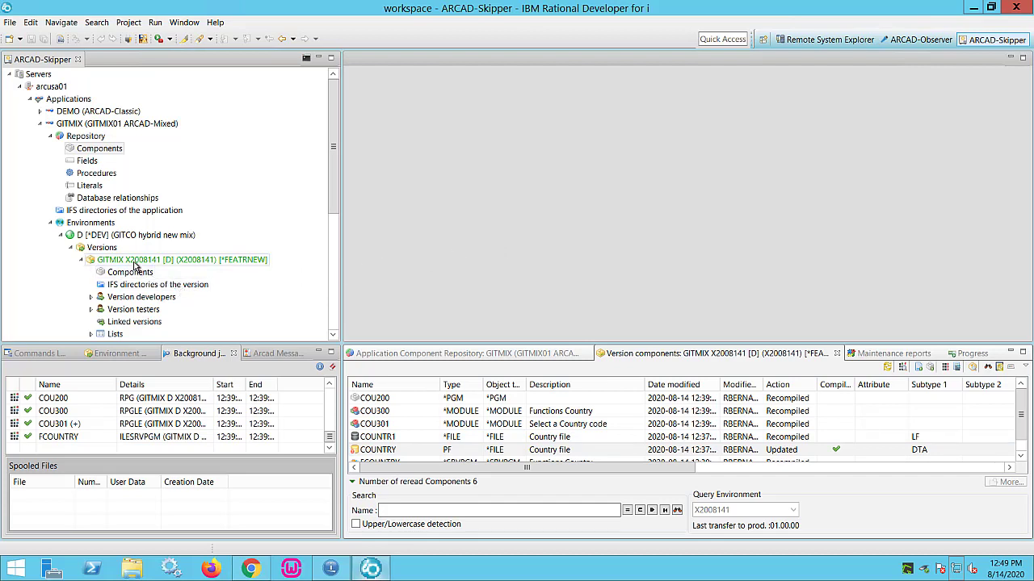
- Export version GITMIX X2008141 to SCM
right_click(129, 259)
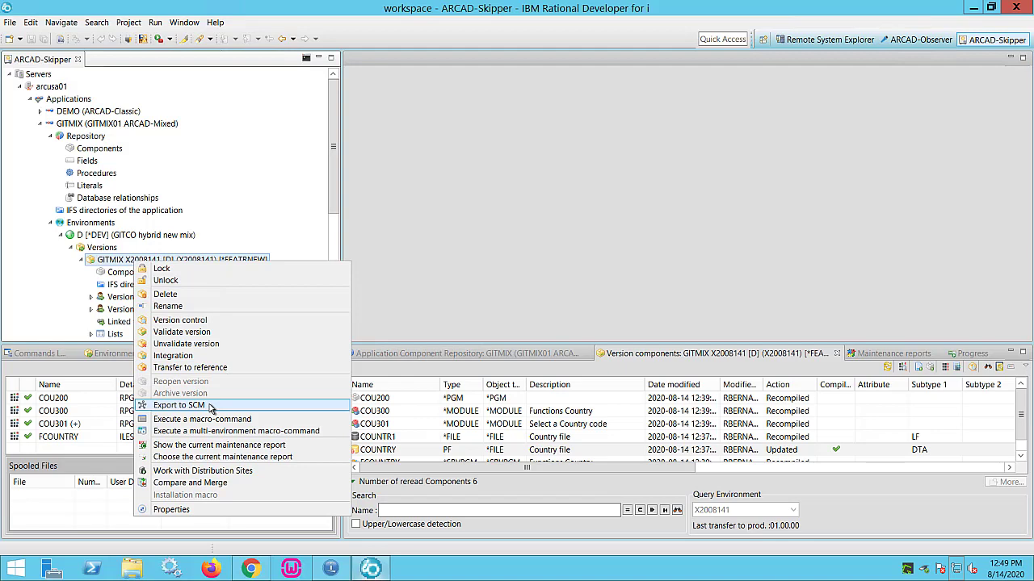
left_click(177, 405)
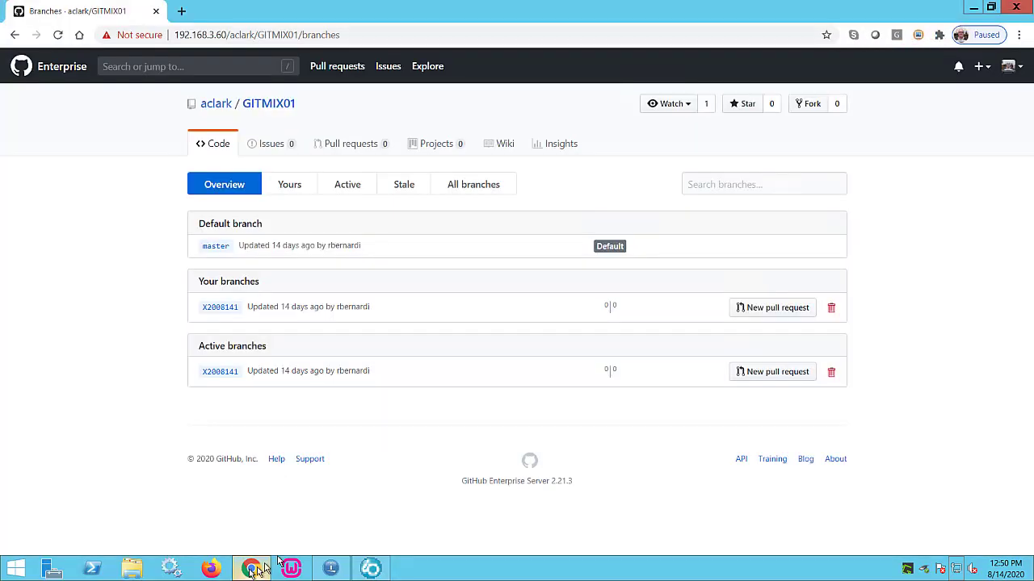
mouse_move(268, 104)
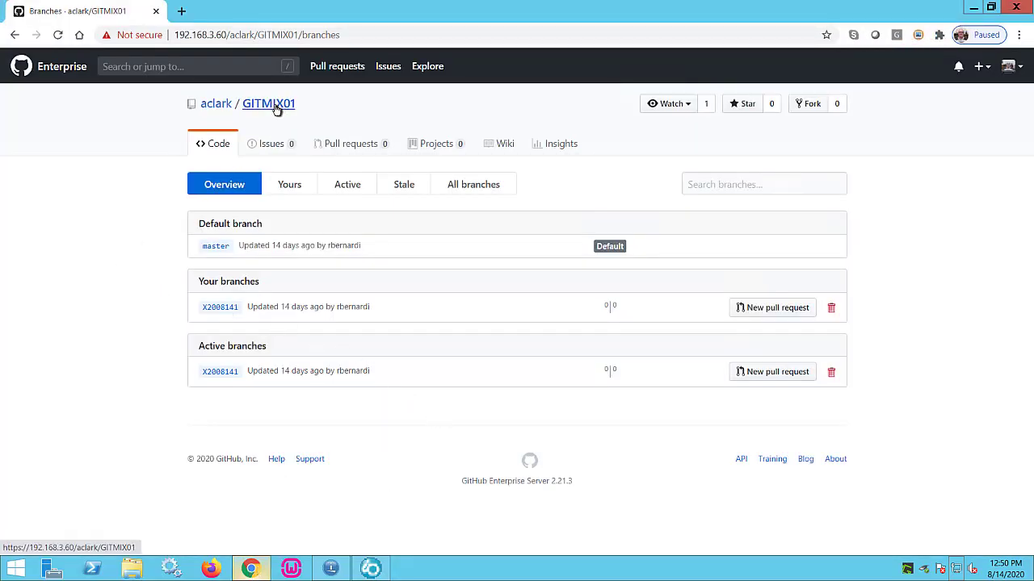
- Go to the GITMIX01 repository home and open its '2 branches' overview
left_click(268, 103)
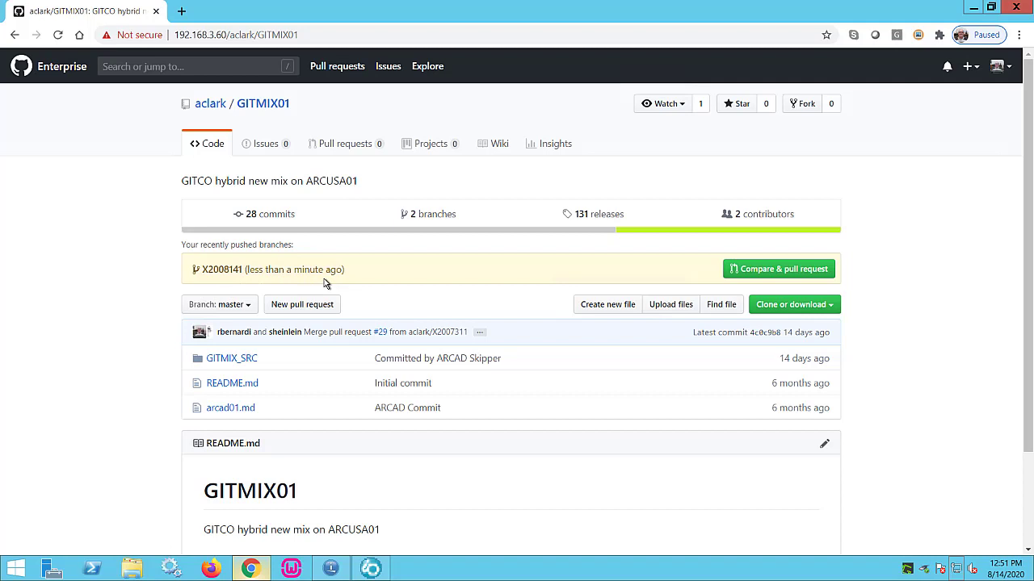
mouse_move(327, 283)
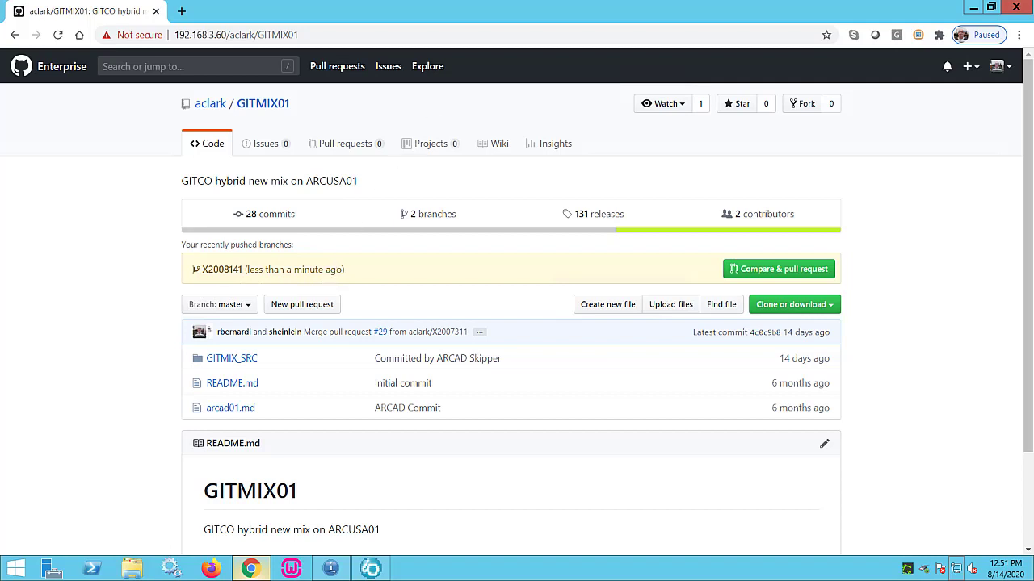
left_click(428, 214)
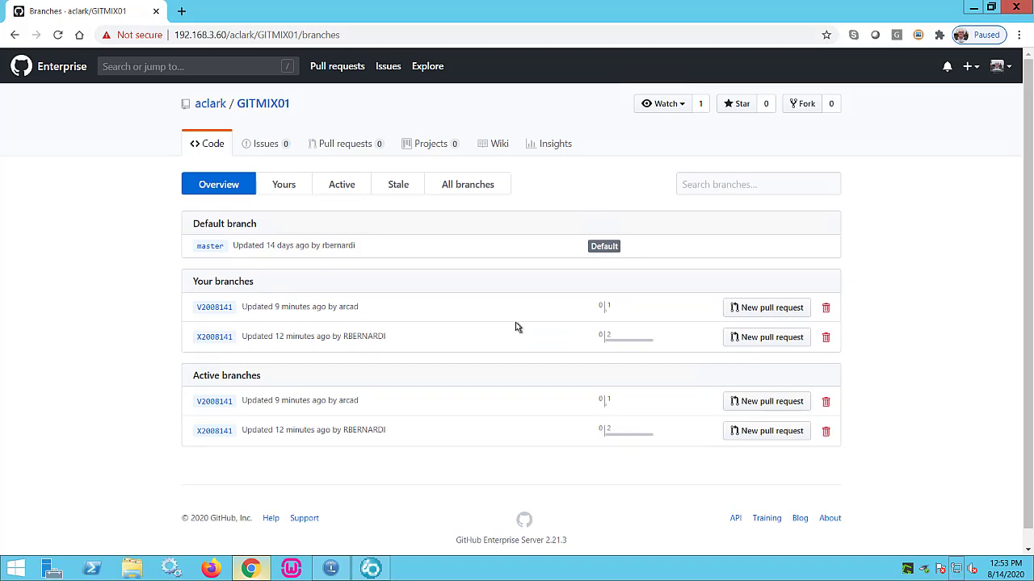
mouse_move(256, 370)
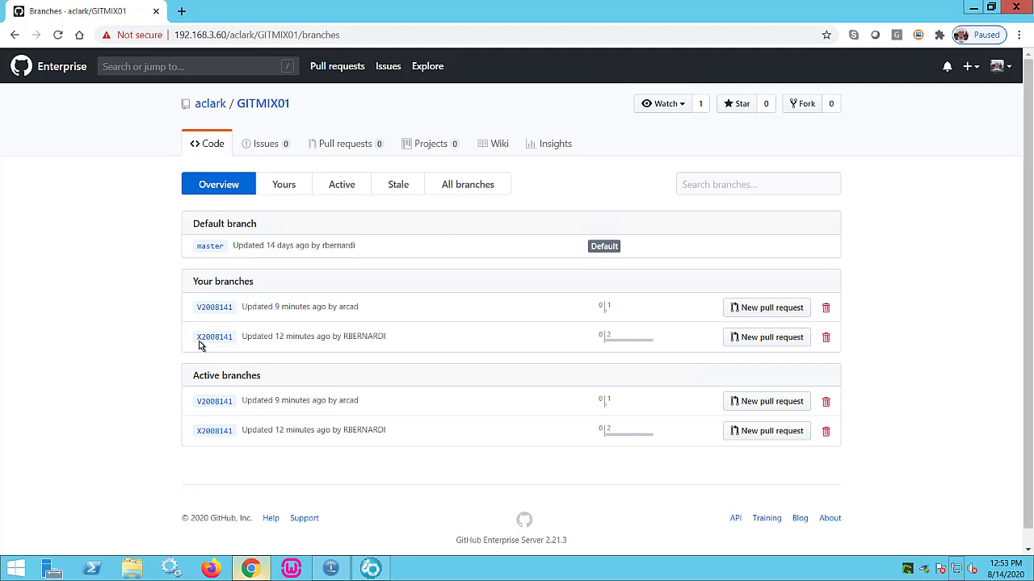
mouse_move(200, 318)
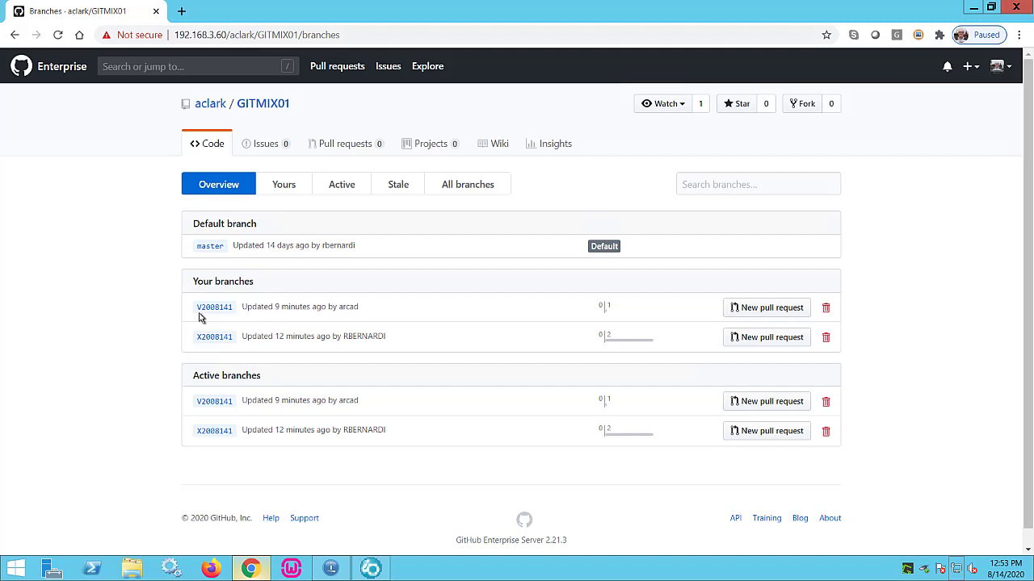
mouse_move(519, 320)
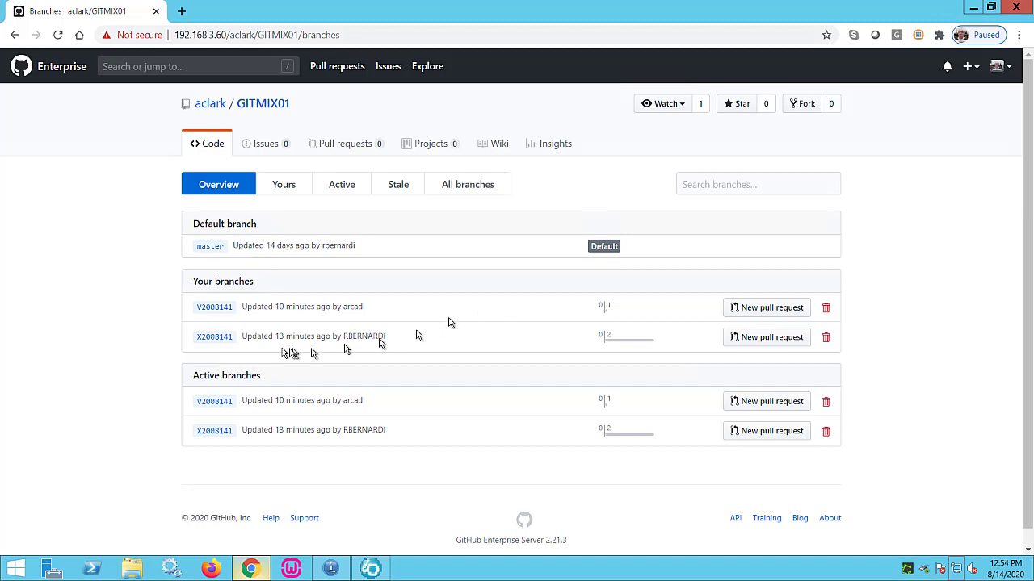
mouse_move(268, 347)
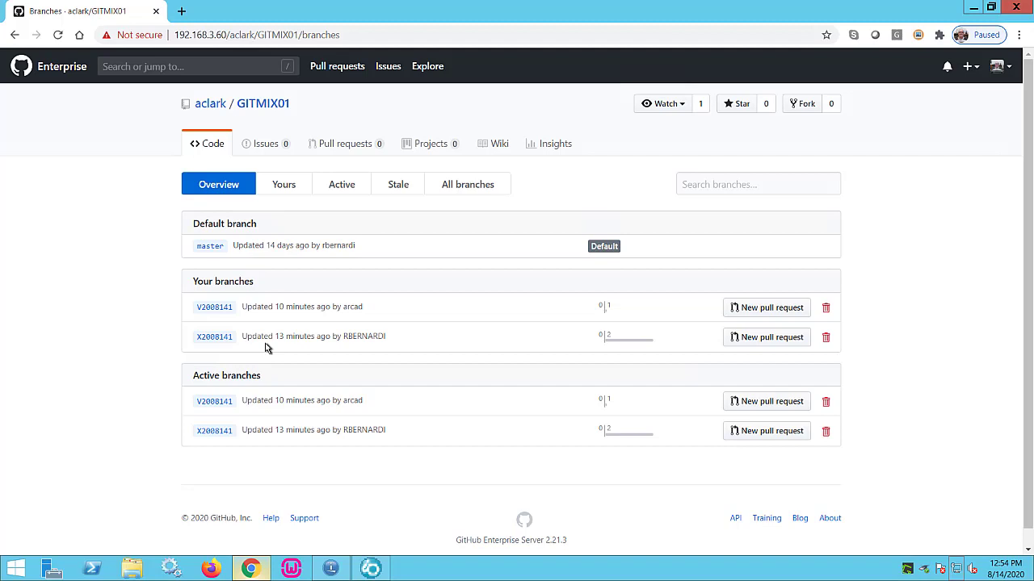
mouse_move(282, 317)
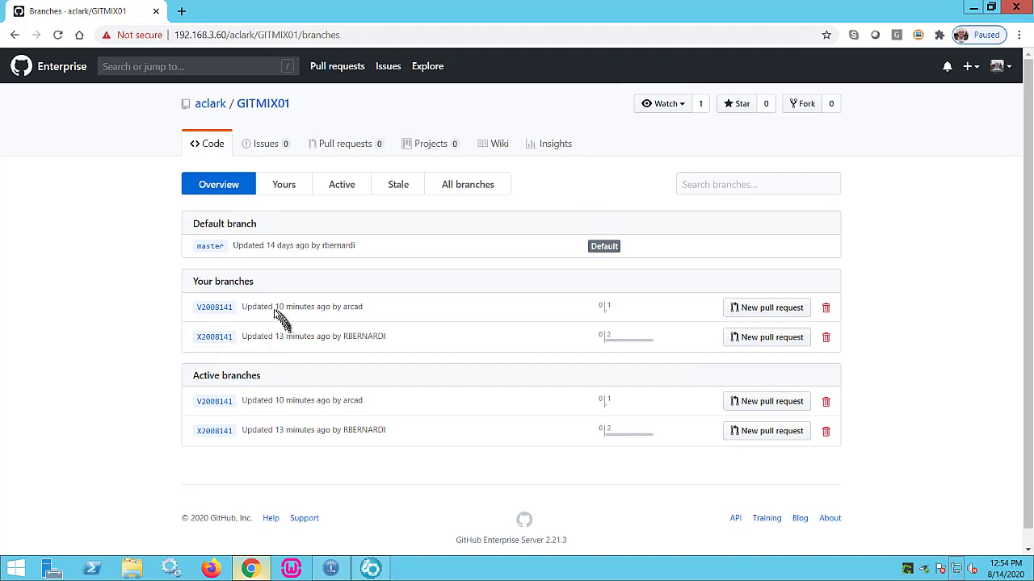
mouse_move(275, 313)
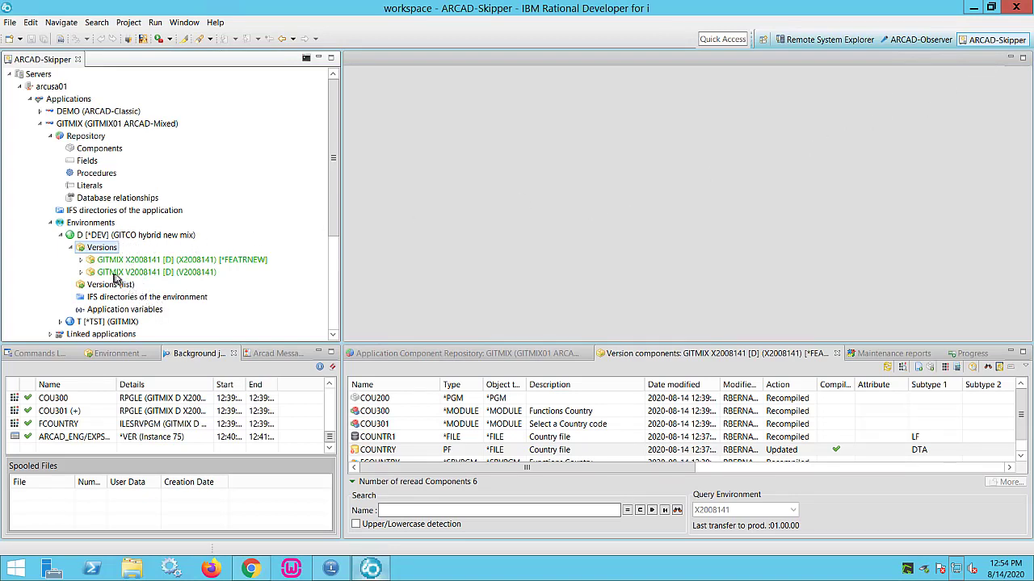
mouse_move(159, 280)
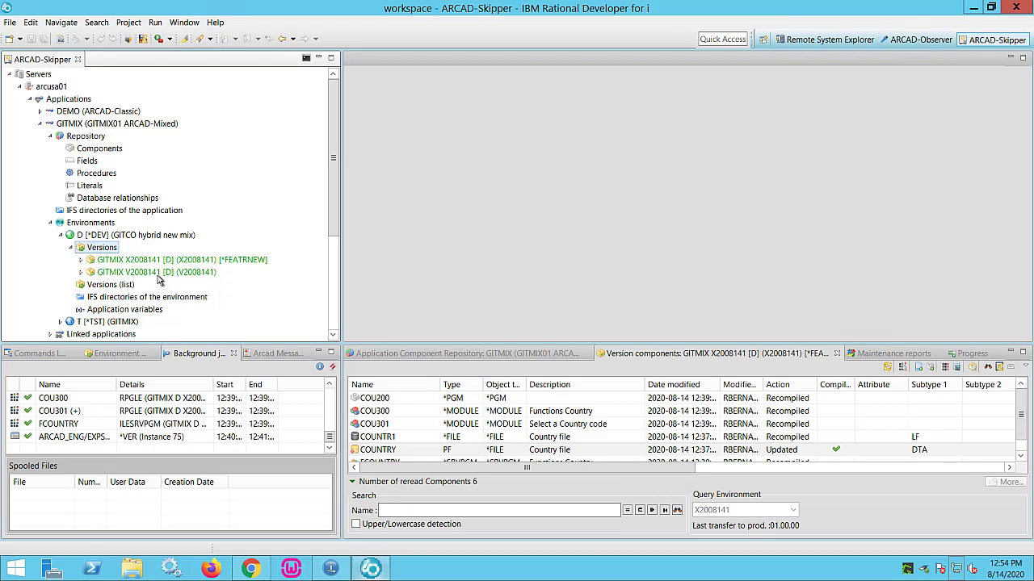
mouse_move(159, 280)
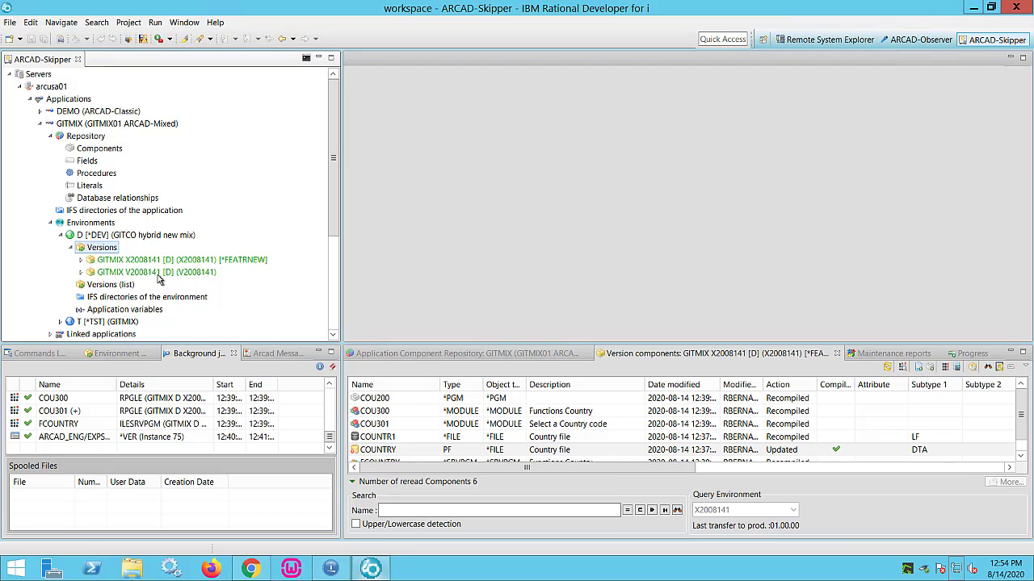
mouse_move(159, 264)
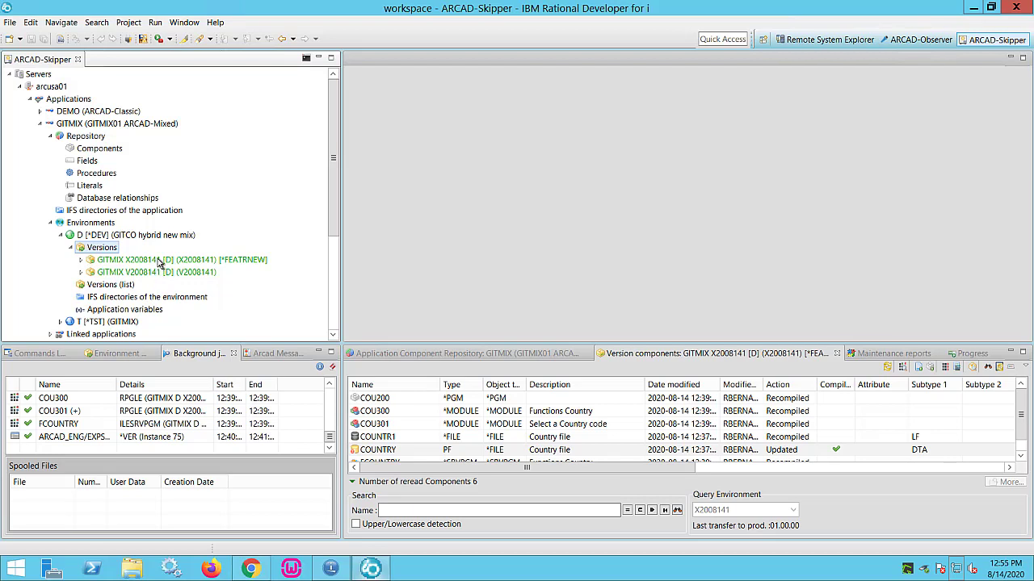
mouse_move(186, 266)
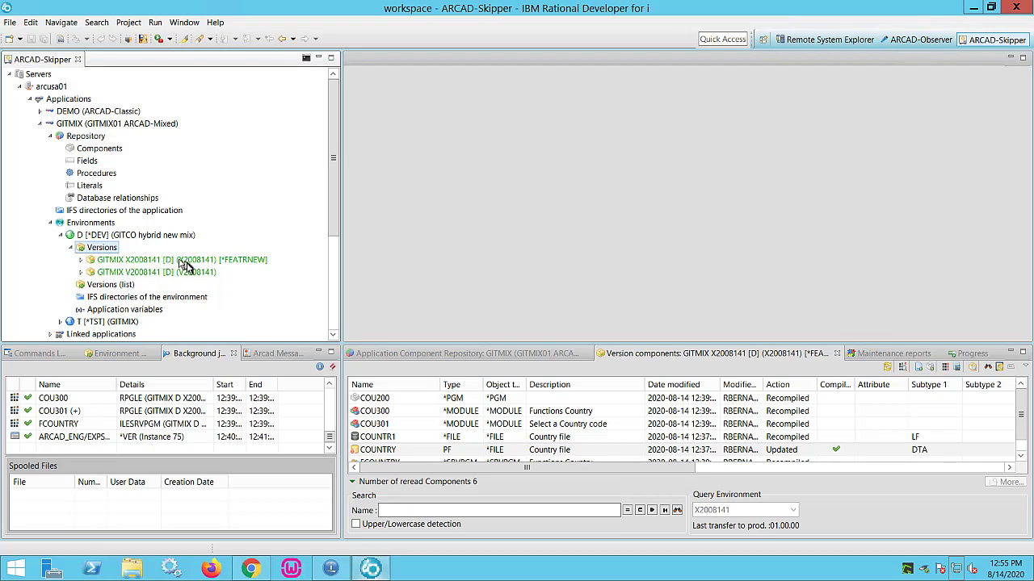
mouse_move(178, 278)
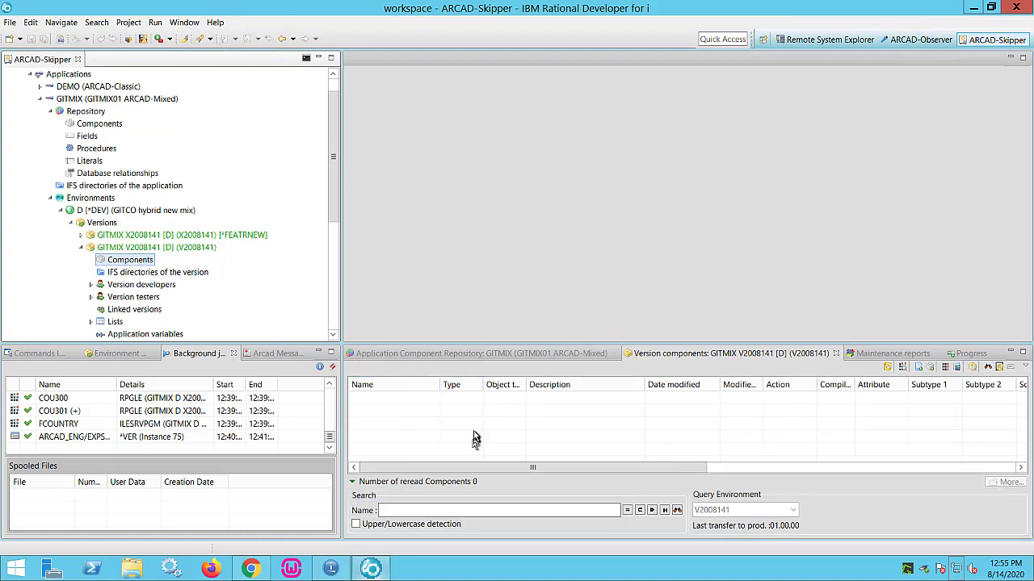
mouse_move(480, 436)
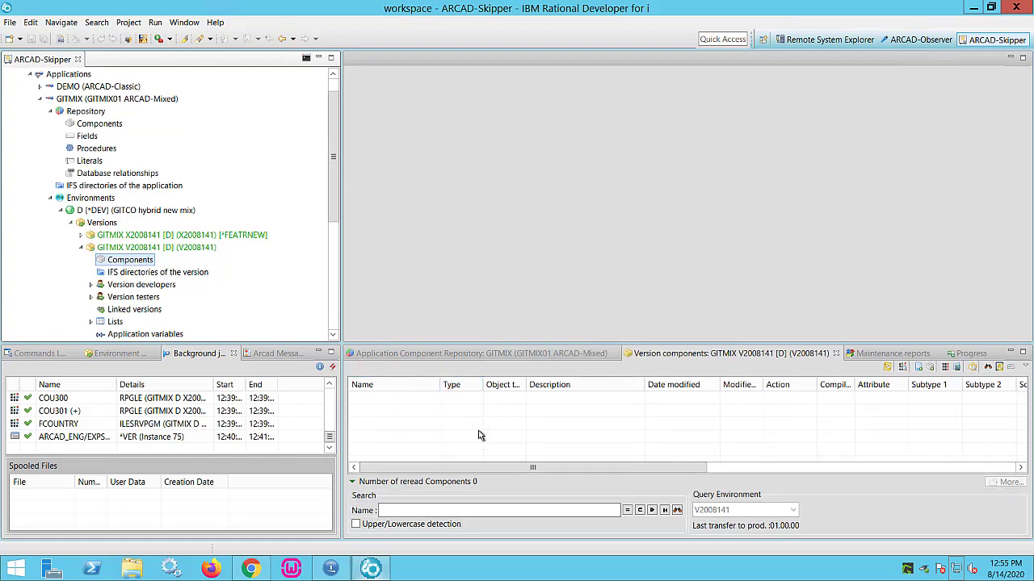
- Switch back to the GITMIX01 repository in GitHub Enterprise after seeing V2008141 has no components
left_click(251, 569)
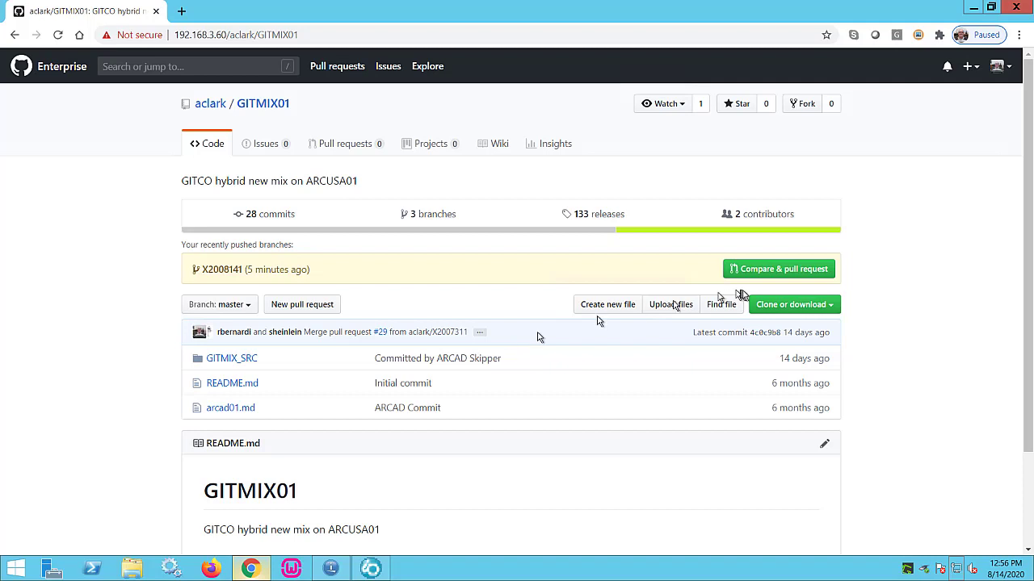
- Create pull request #32 merging branch X2008141 into base branch V2008141
left_click(778, 268)
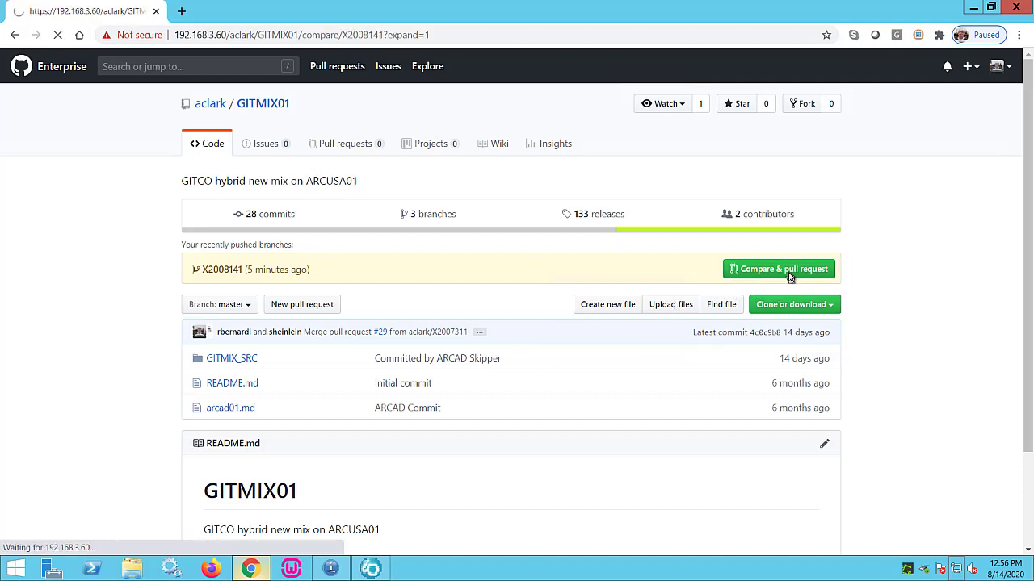
left_click(777, 269)
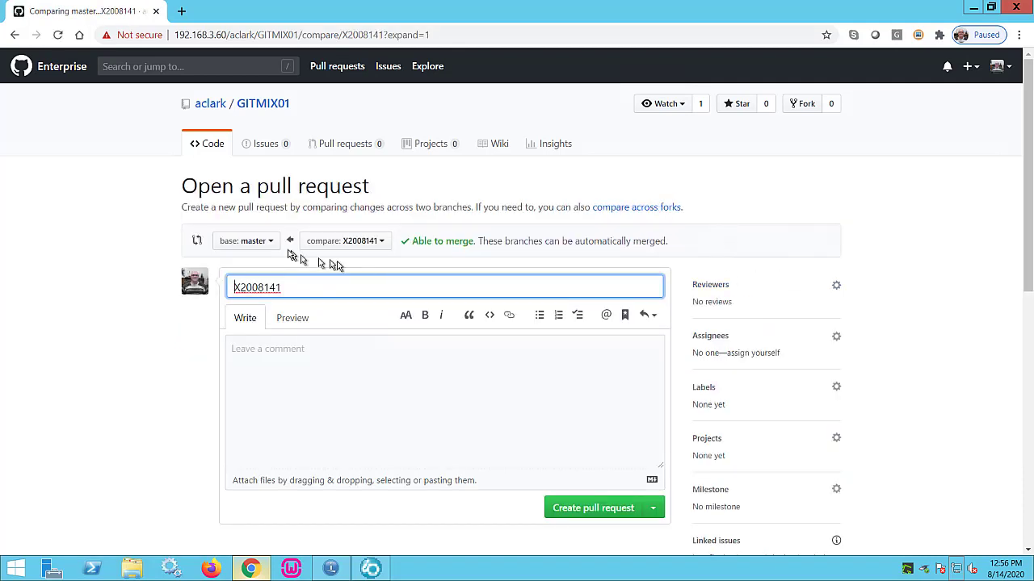
left_click(246, 241)
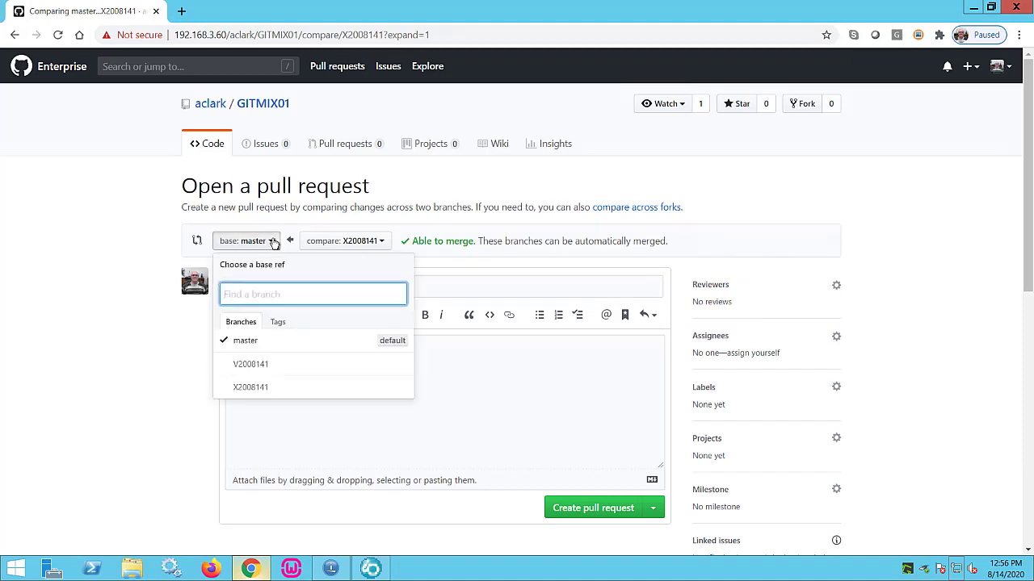
mouse_move(280, 364)
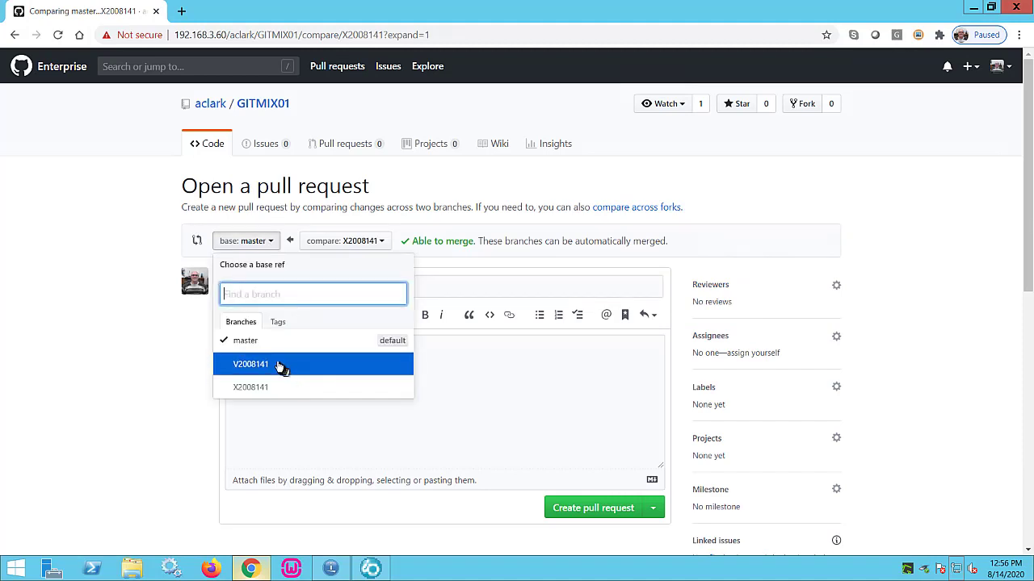
left_click(251, 364)
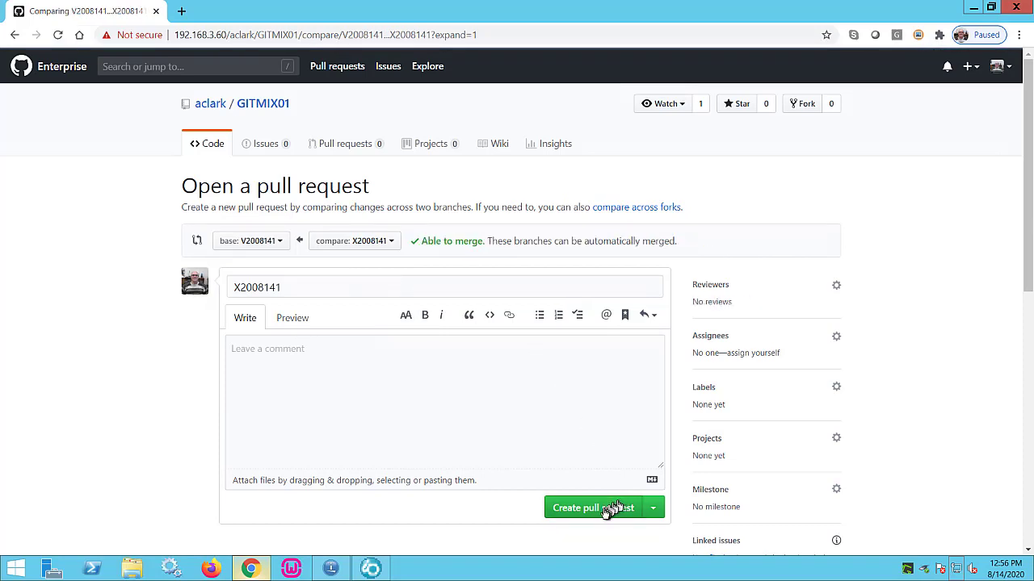
mouse_move(592, 508)
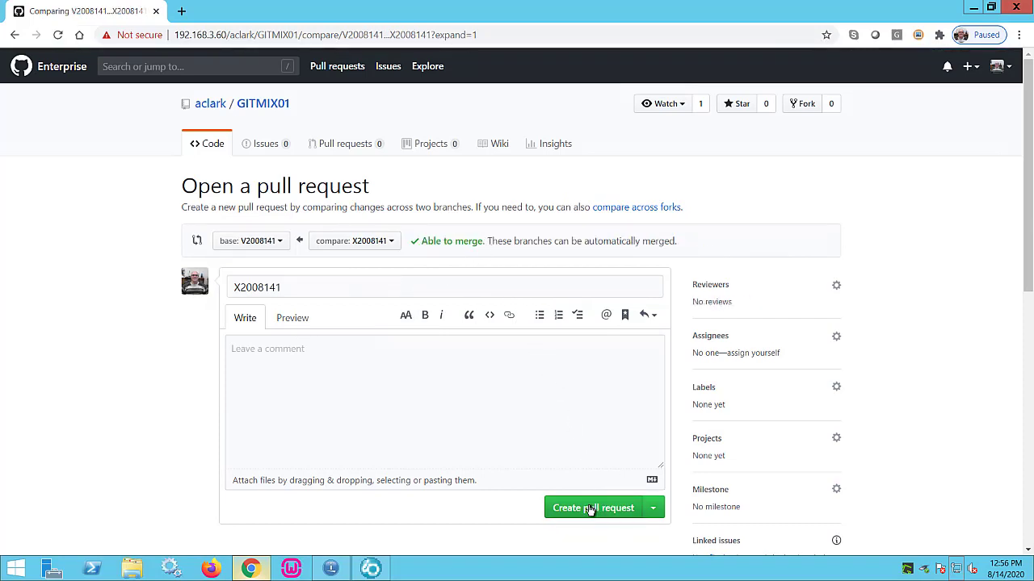
left_click(592, 507)
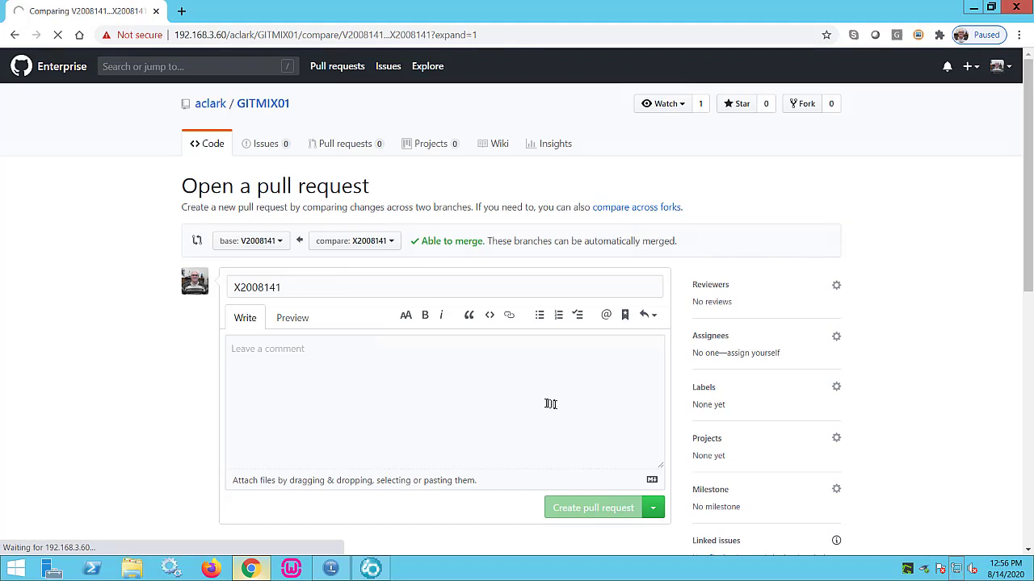
mouse_move(530, 396)
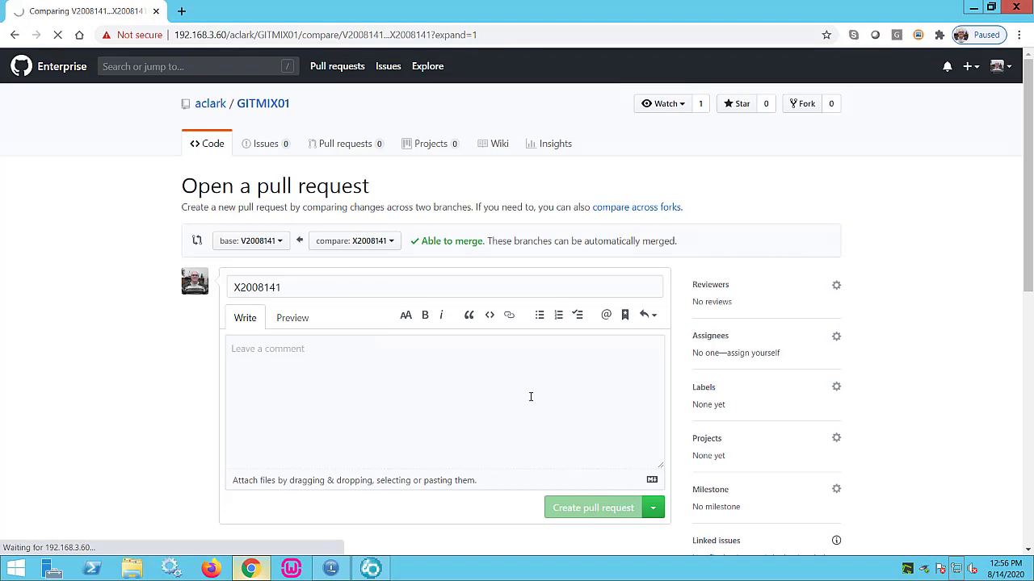
left_click(592, 507)
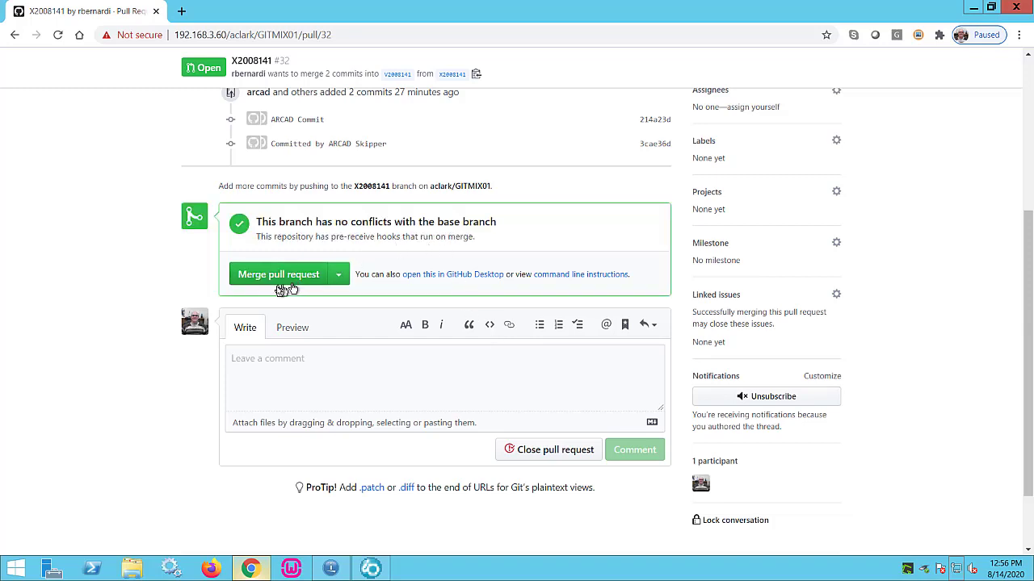
- Merge pull request #32 into V2008141 and confirm until the Merged status appears
left_click(279, 274)
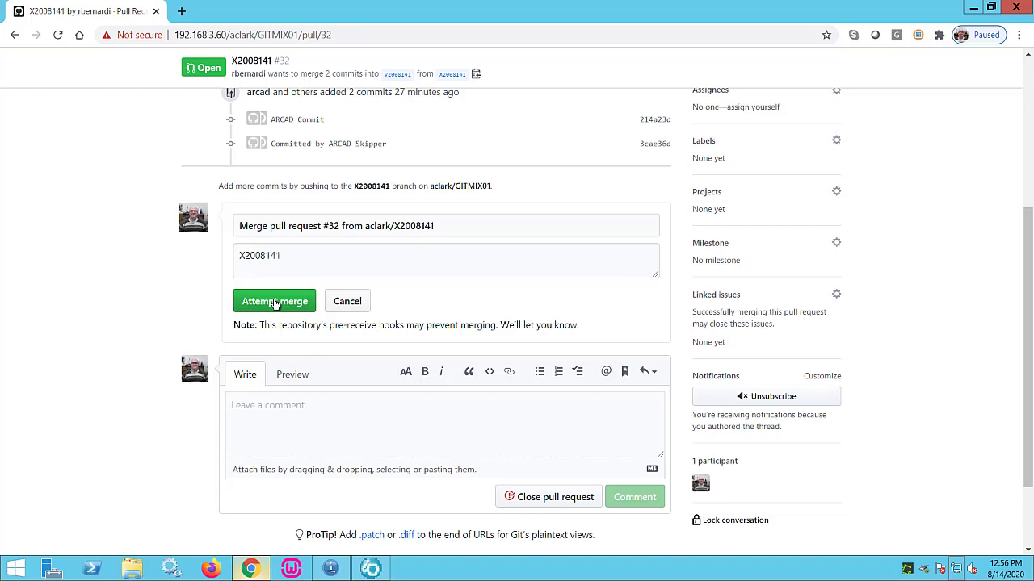
left_click(275, 301)
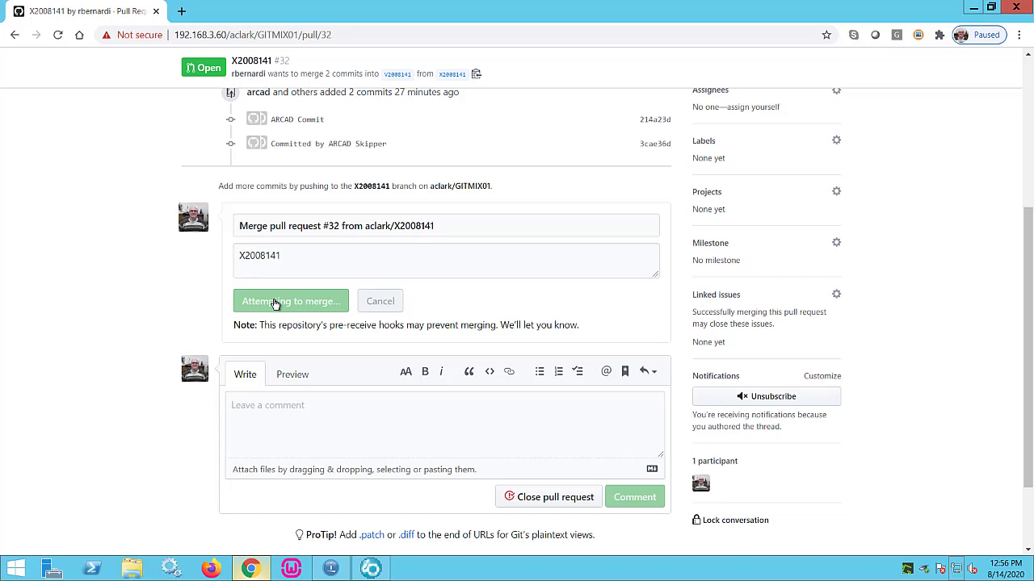
left_click(290, 300)
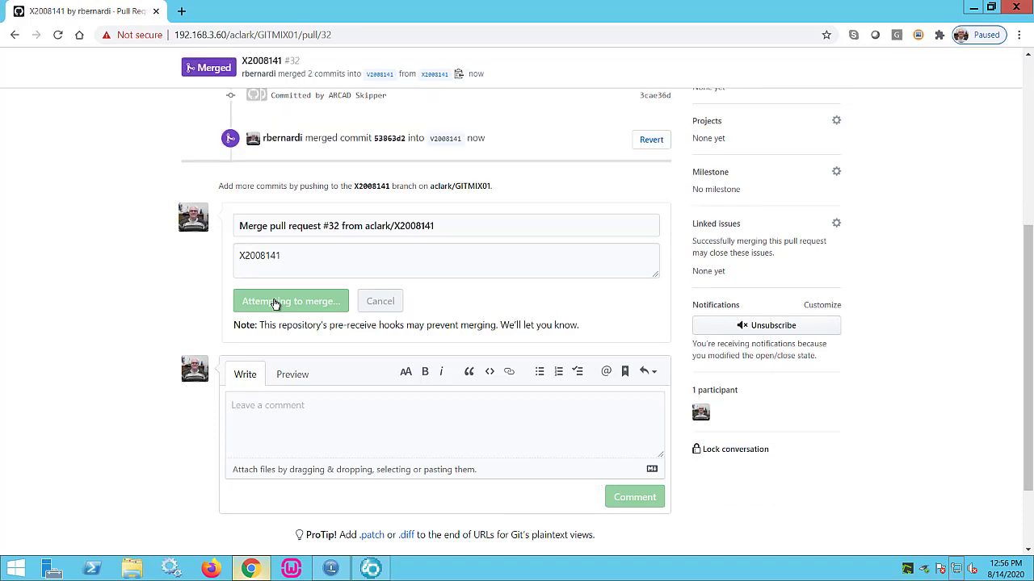
left_click(290, 300)
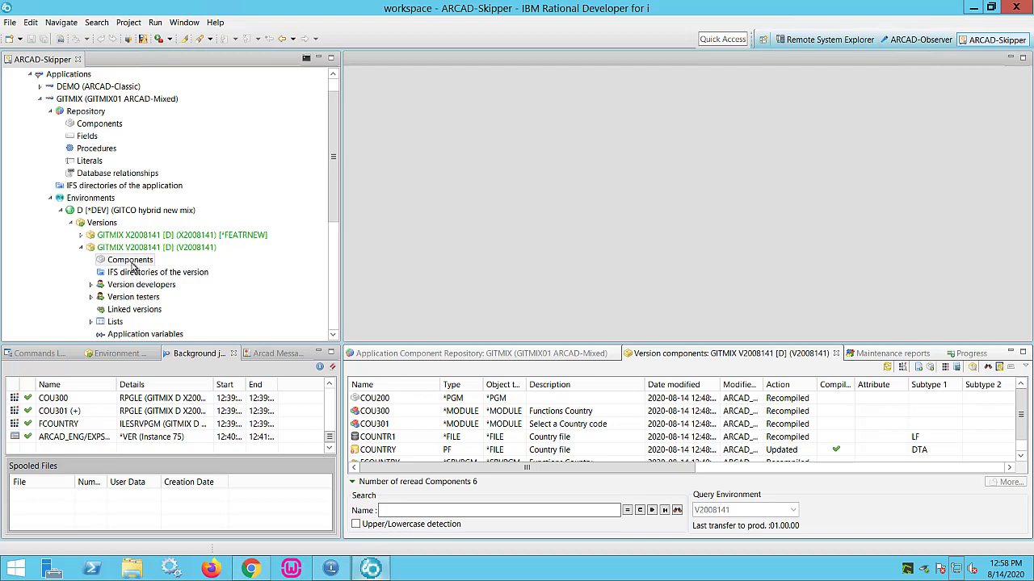
mouse_move(483, 424)
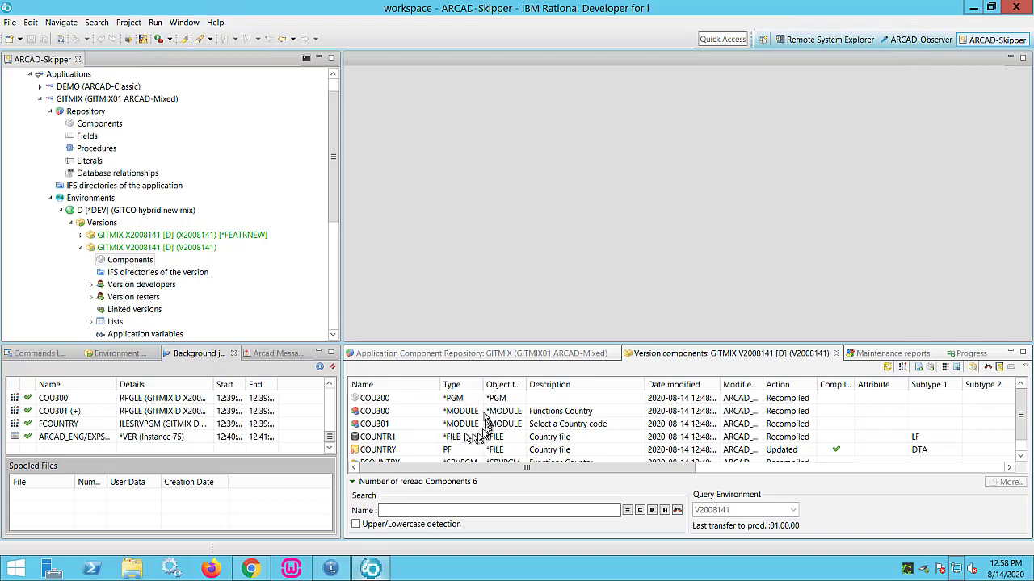